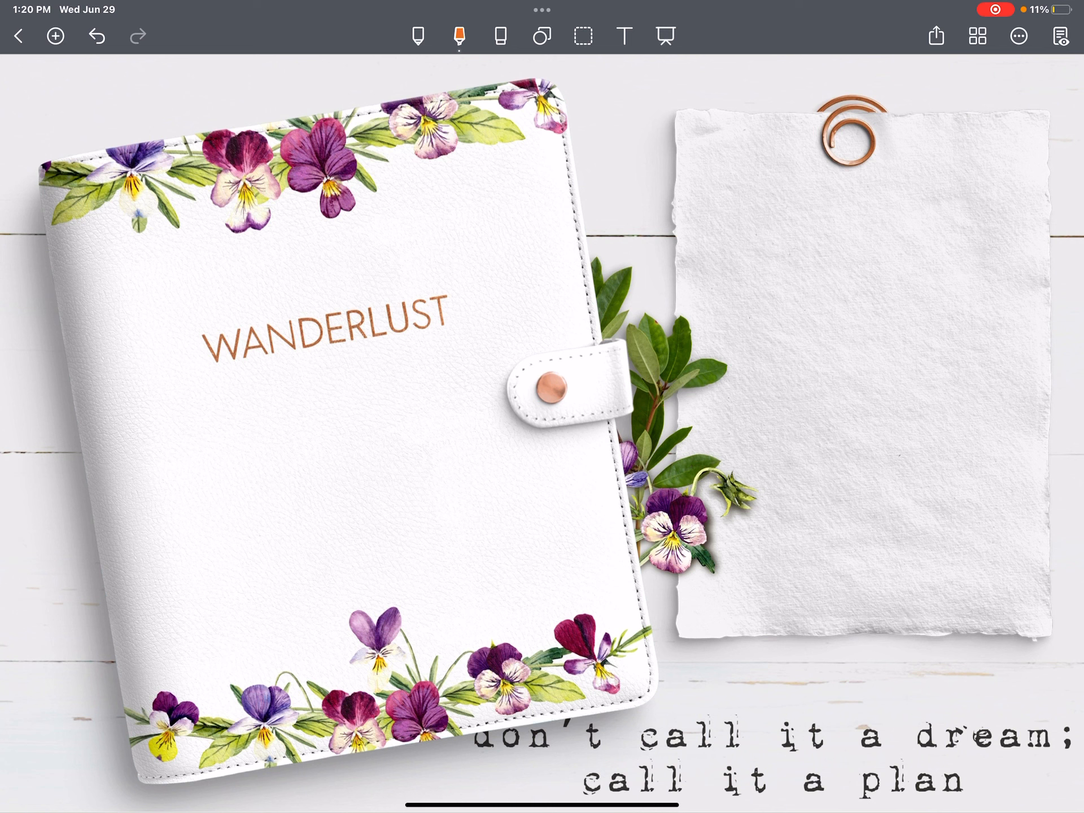
Turn past the Wanderlust cover to reach the 'things to do in July' page.
drag(774, 270, 850, 256)
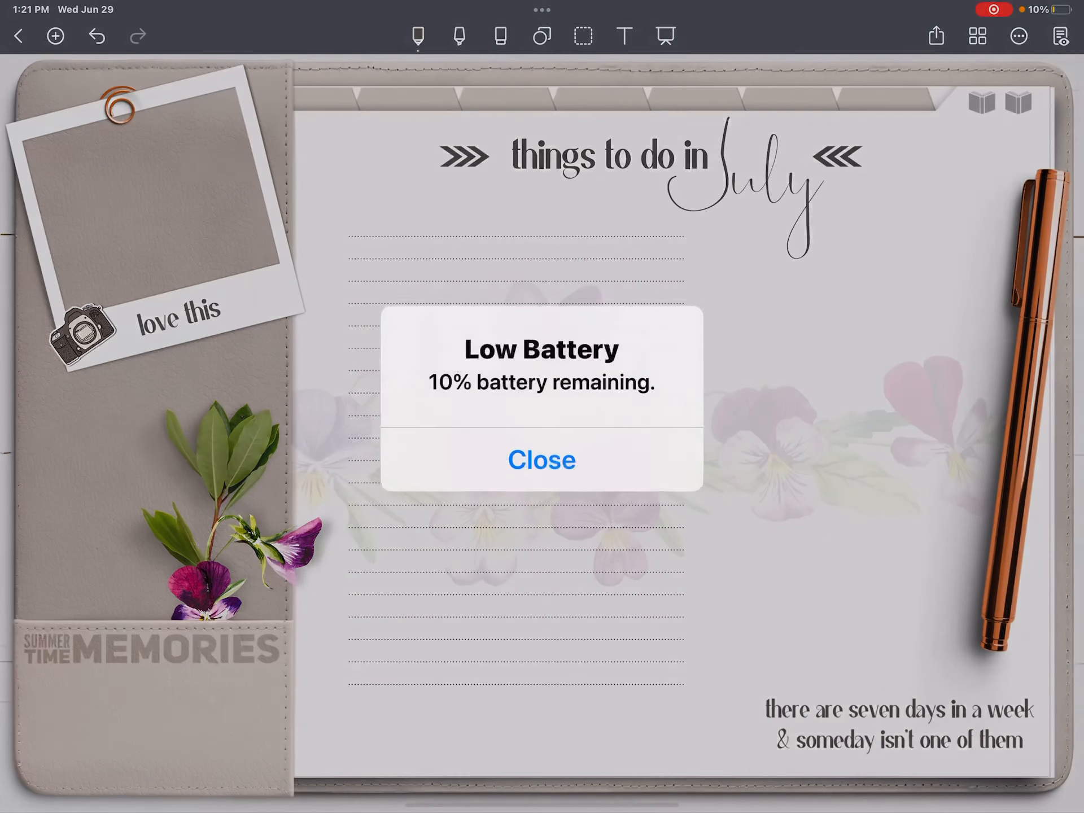
Dismiss the Low Battery alert and switch to the July 2022 monthly calendar view.
click(542, 461)
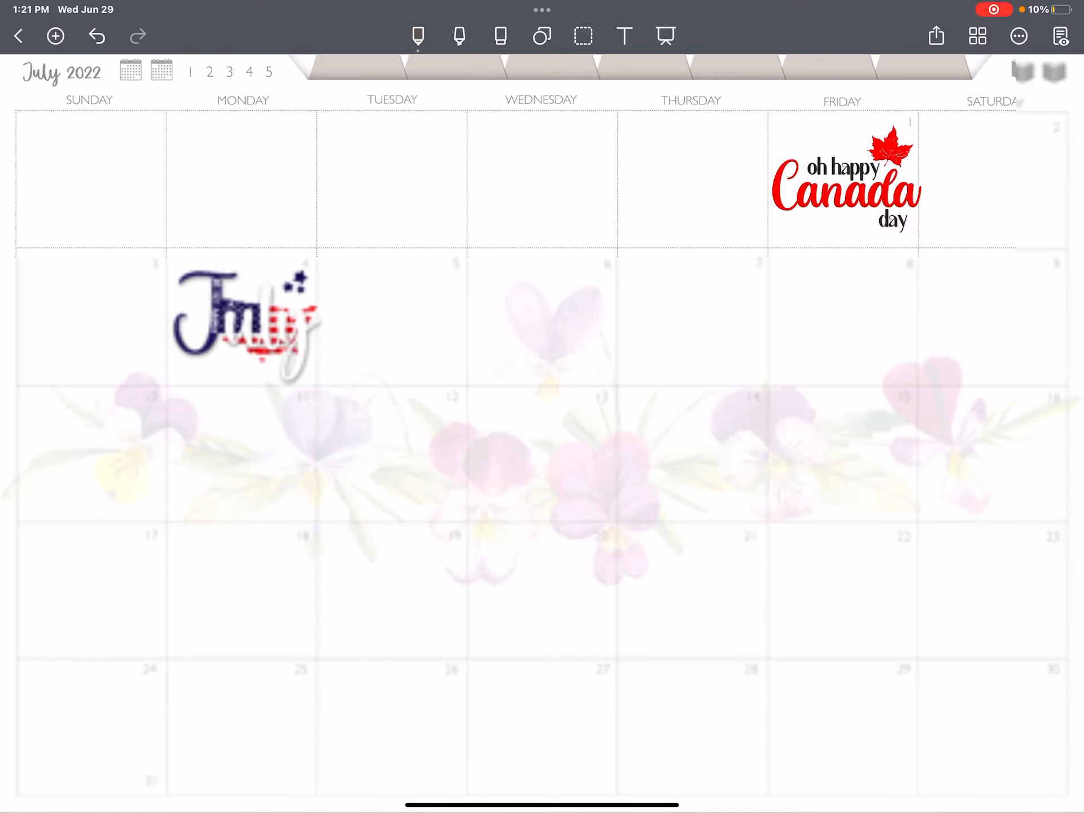
click(266, 73)
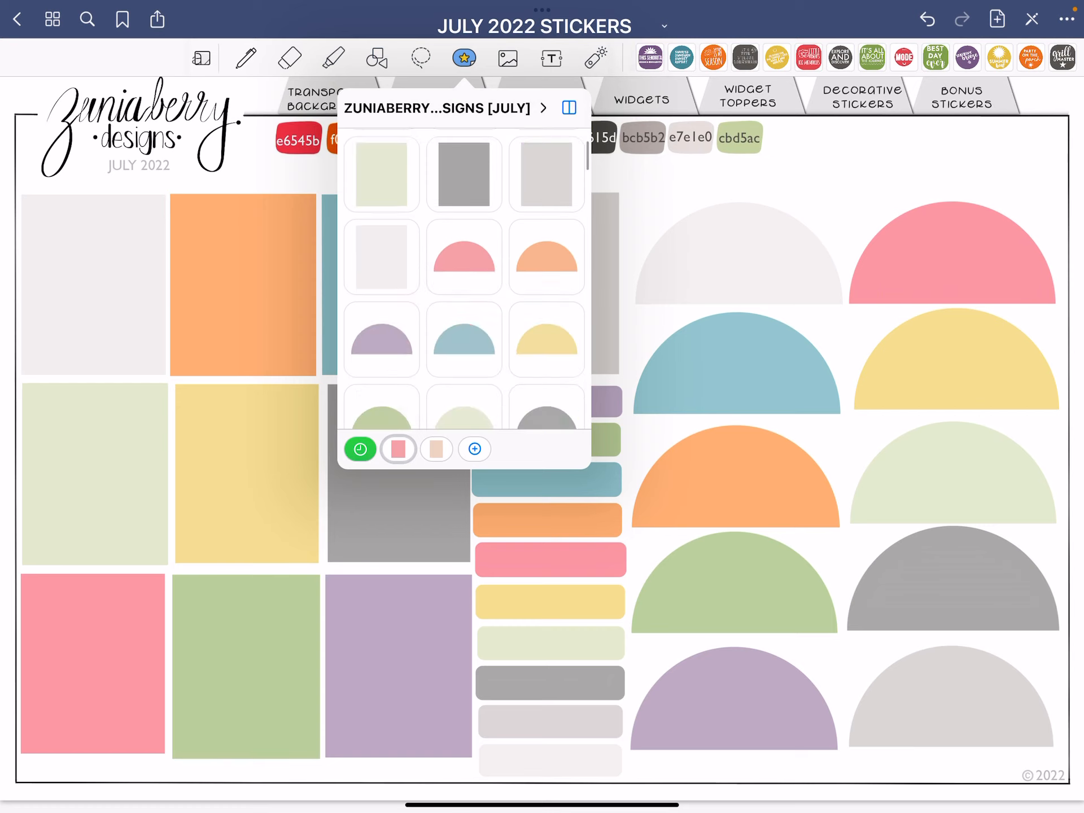
Scroll the sticker sheet to bring the row of hex colour codes into view.
scroll(down, 3)
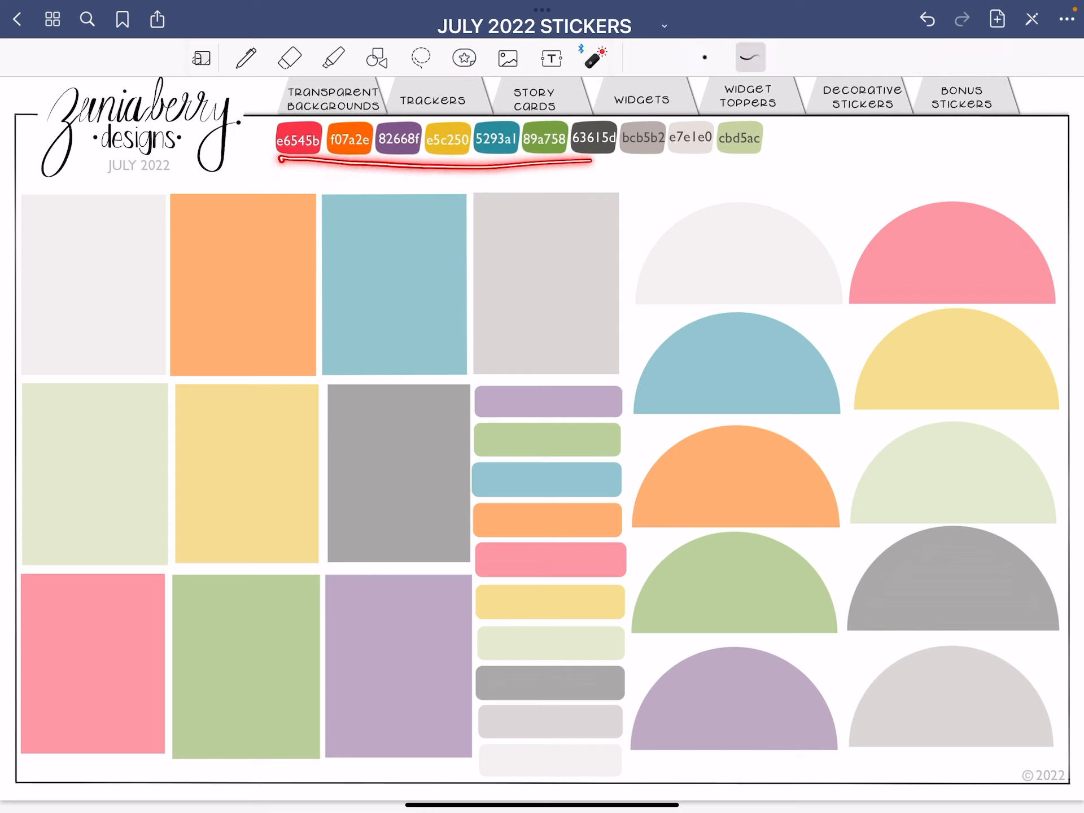
Switch from the laser pointer to the Highlighter and view its thickness options.
click(925, 18)
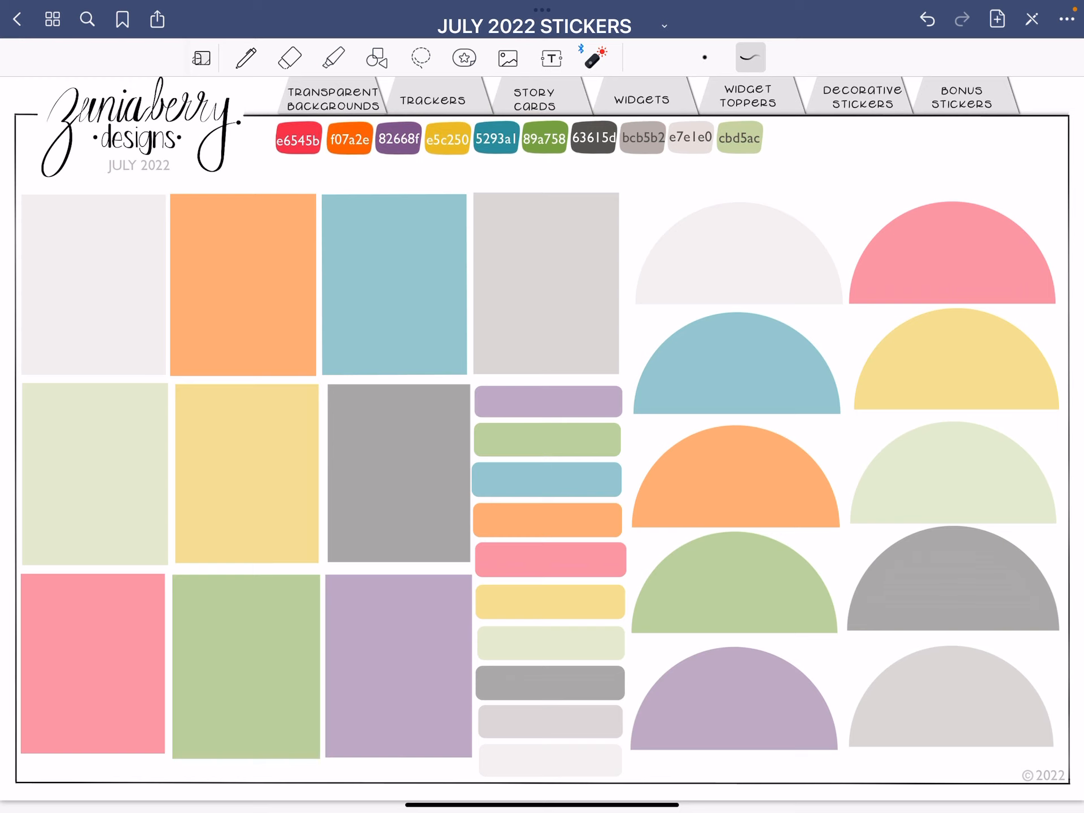
click(333, 59)
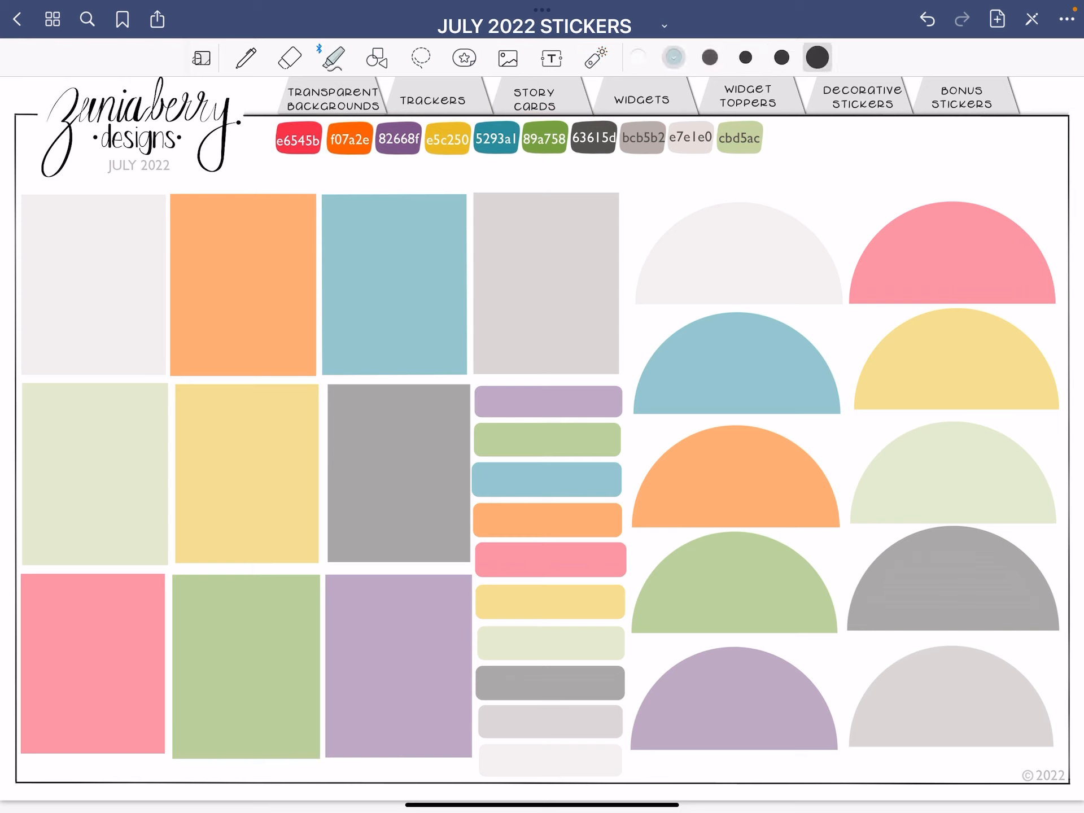
click(374, 56)
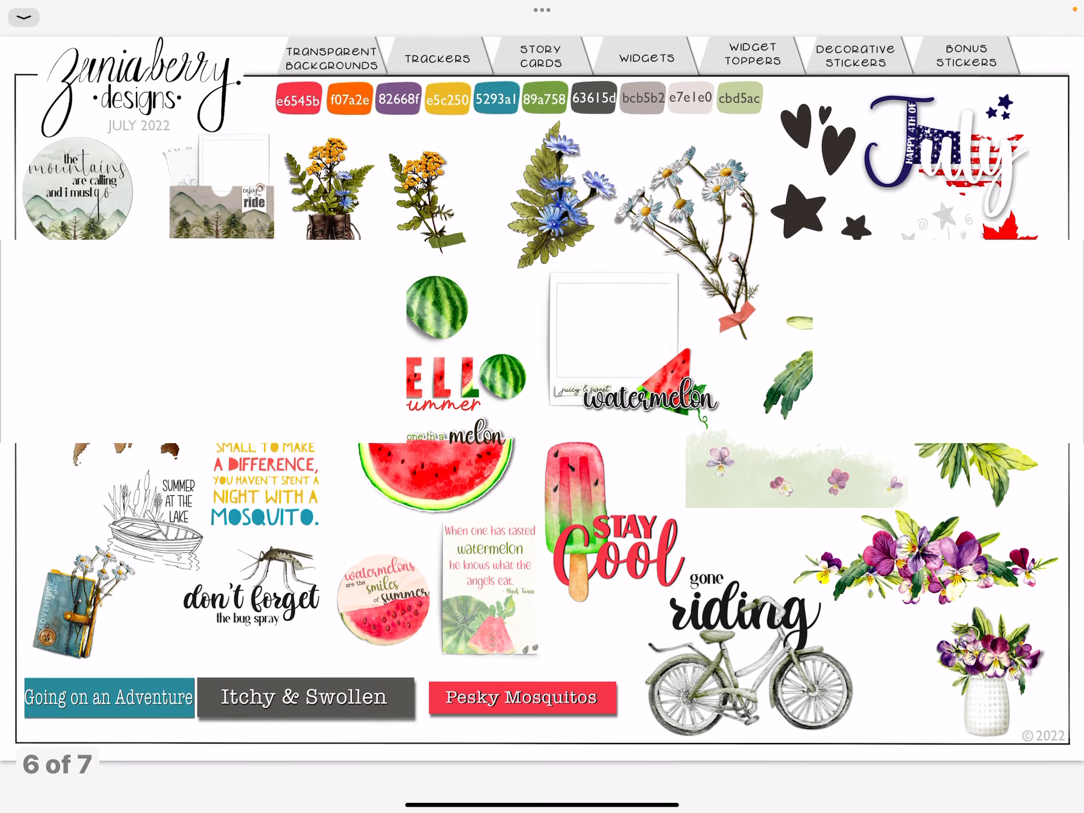
click(436, 57)
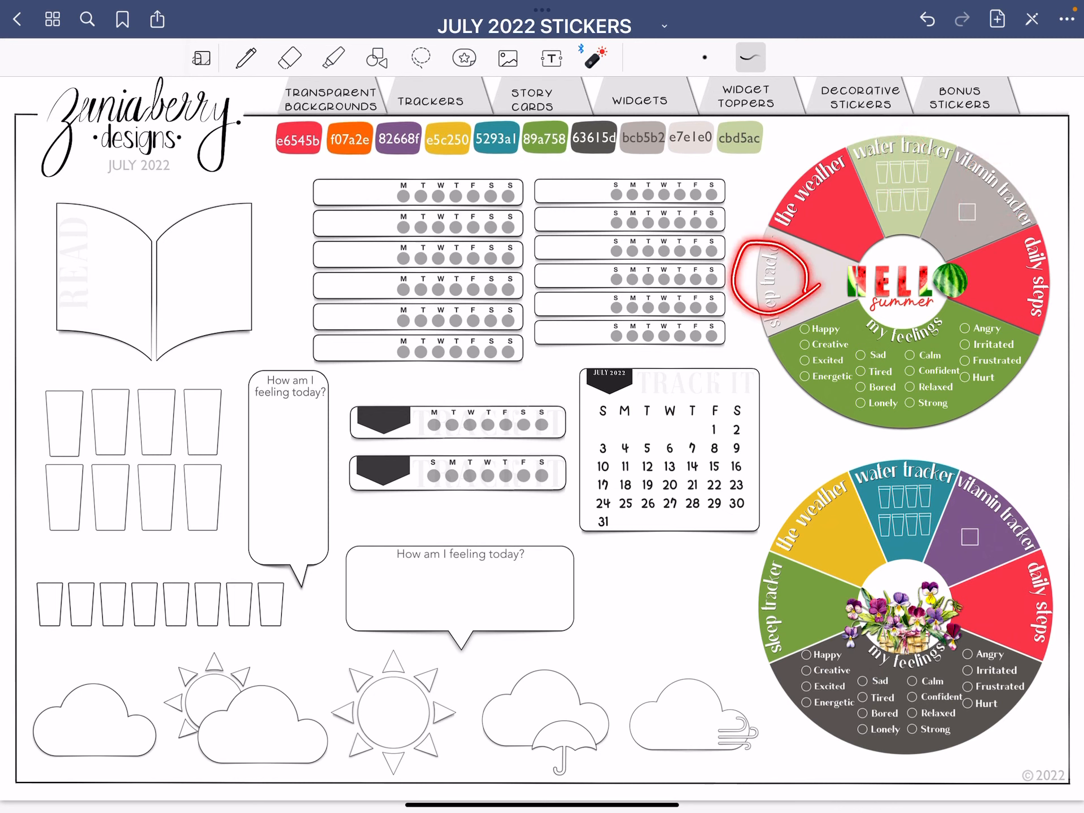
drag(760, 277, 815, 193)
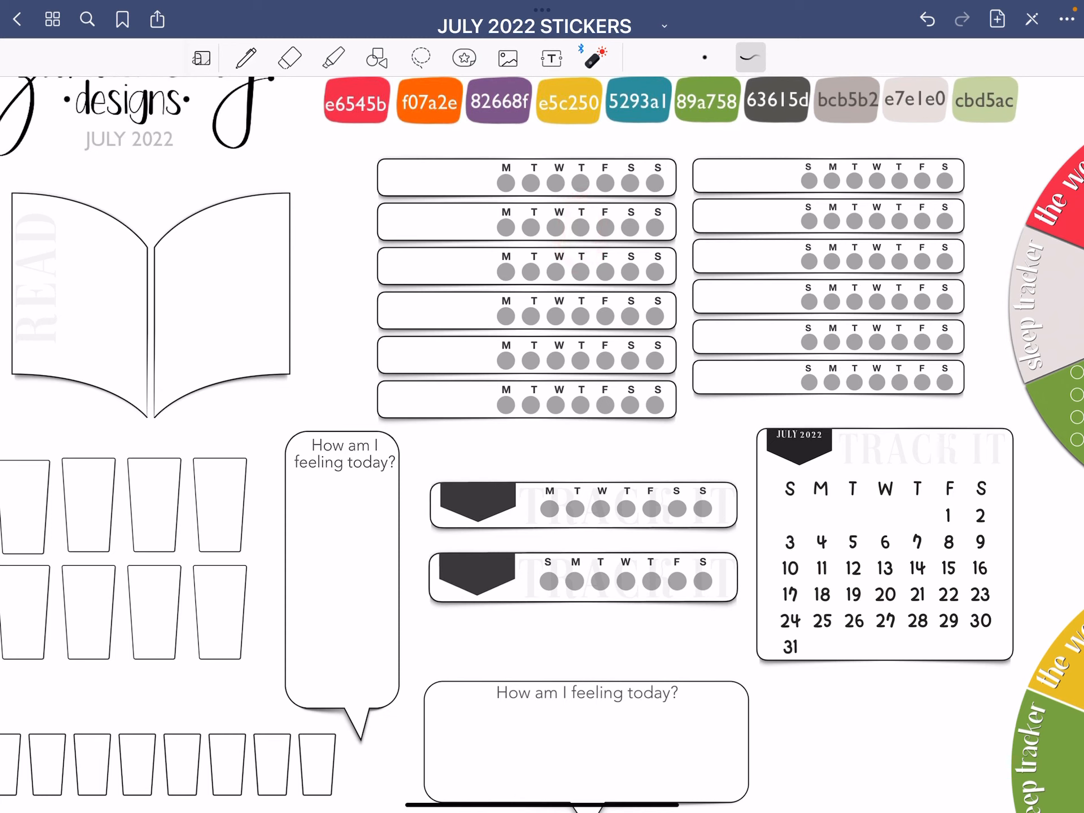
click(421, 56)
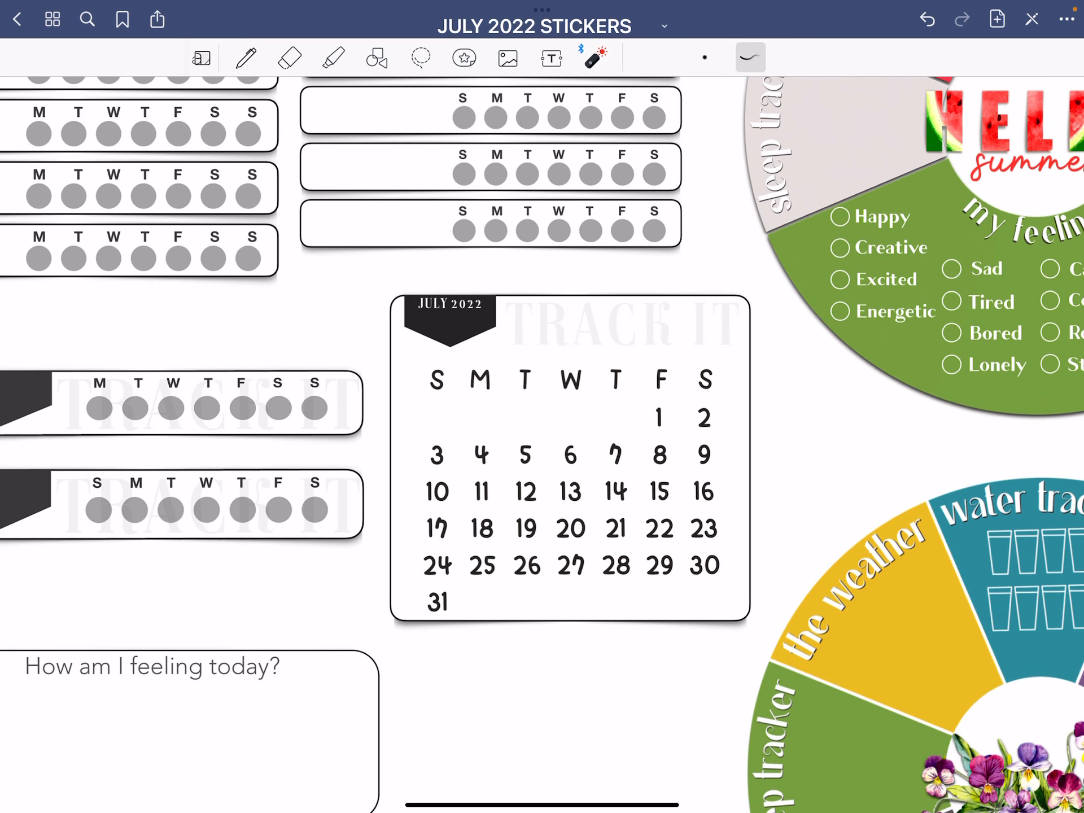
drag(726, 321, 477, 632)
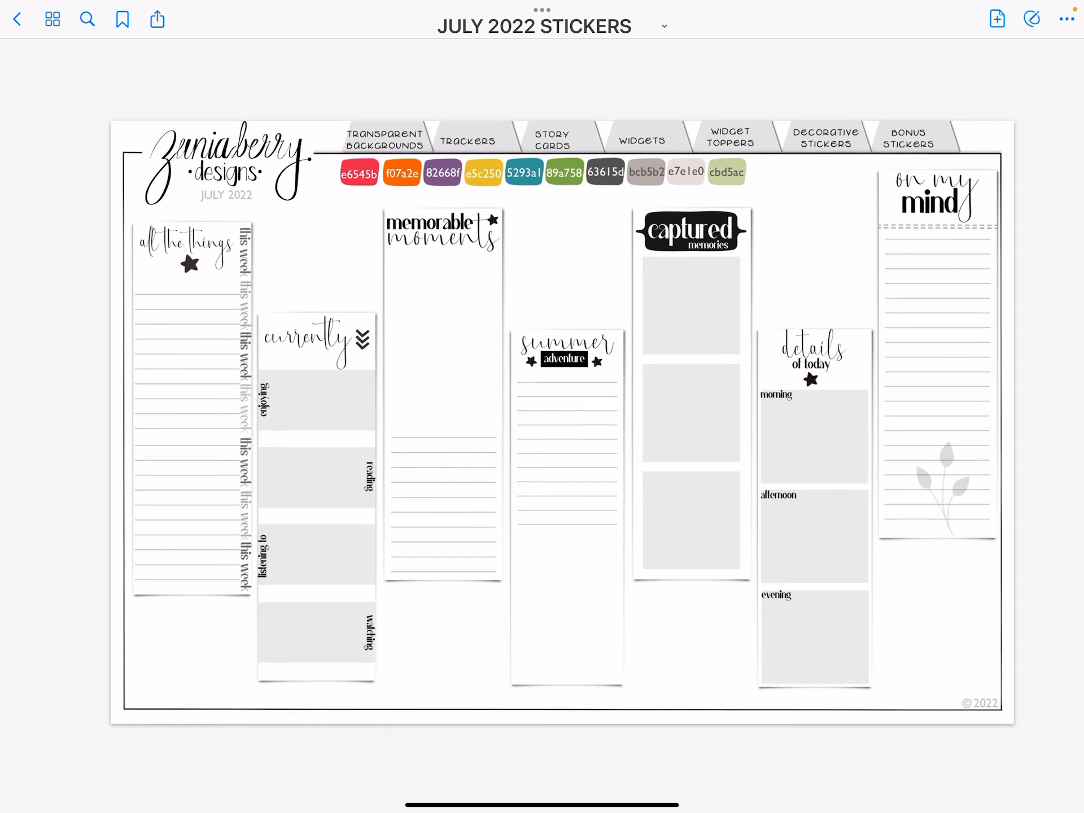
Enter read-only mode and swipe to the next sticker page.
click(1031, 18)
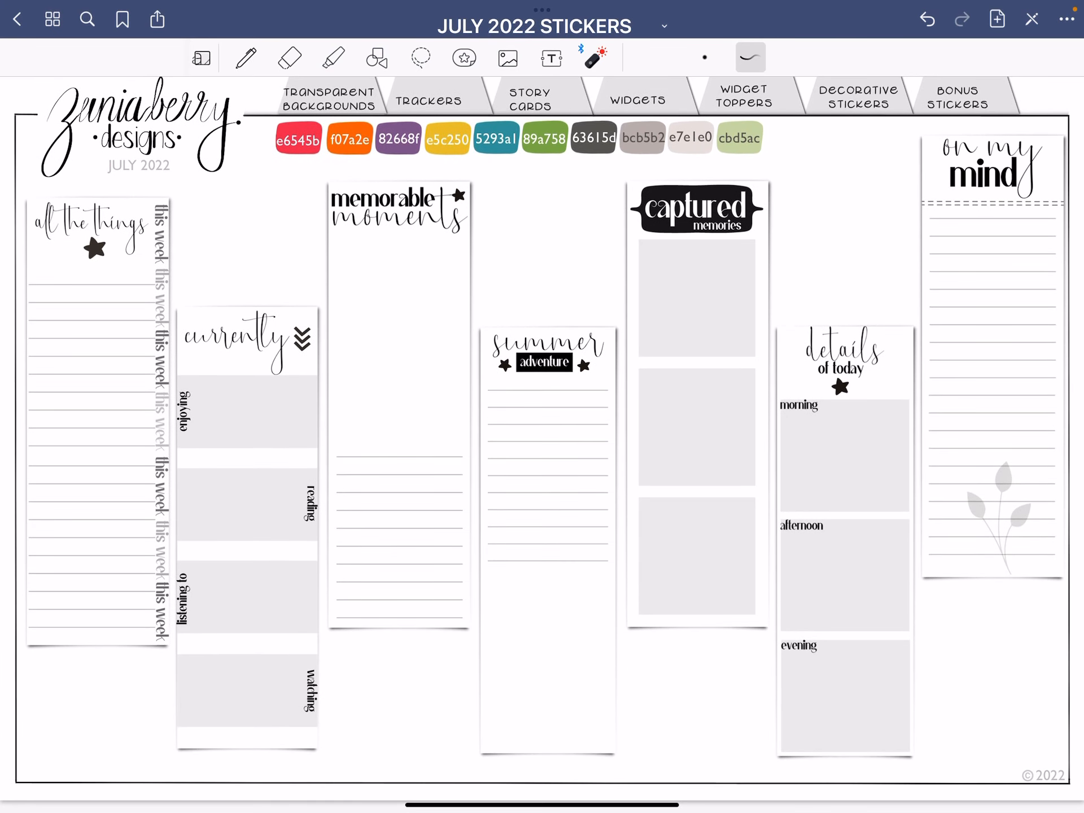
drag(138, 304, 208, 580)
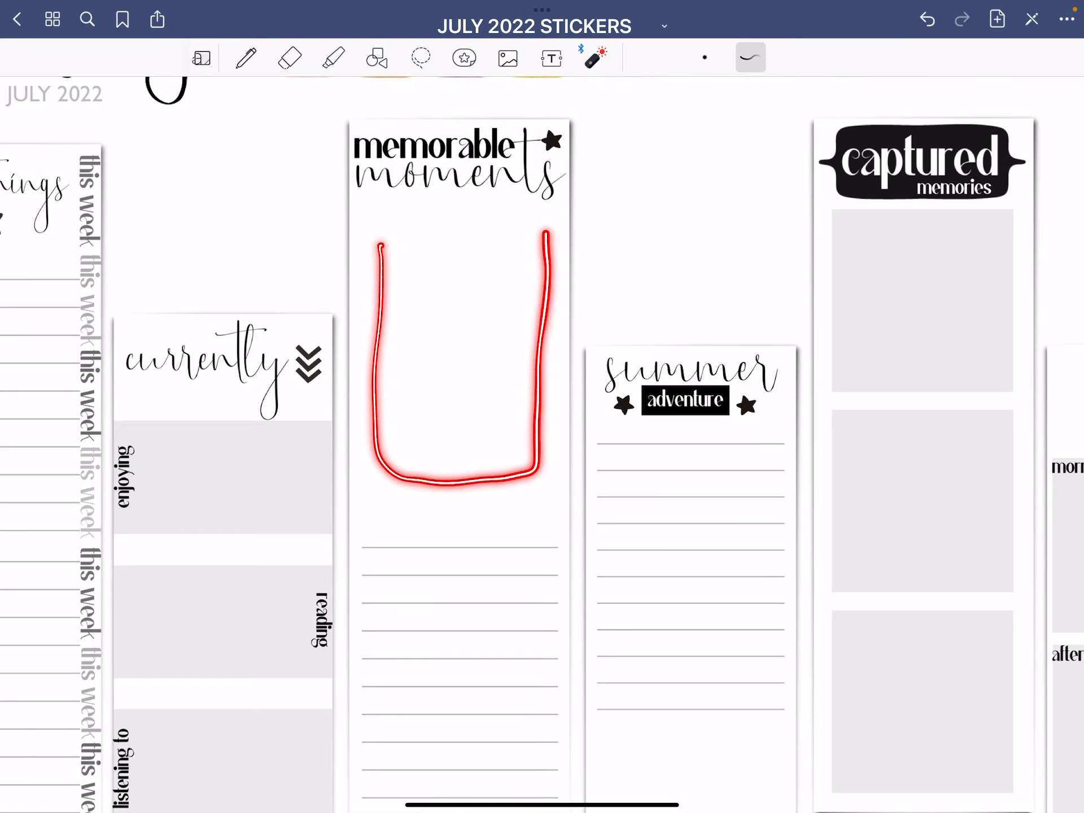
scroll(down, 3)
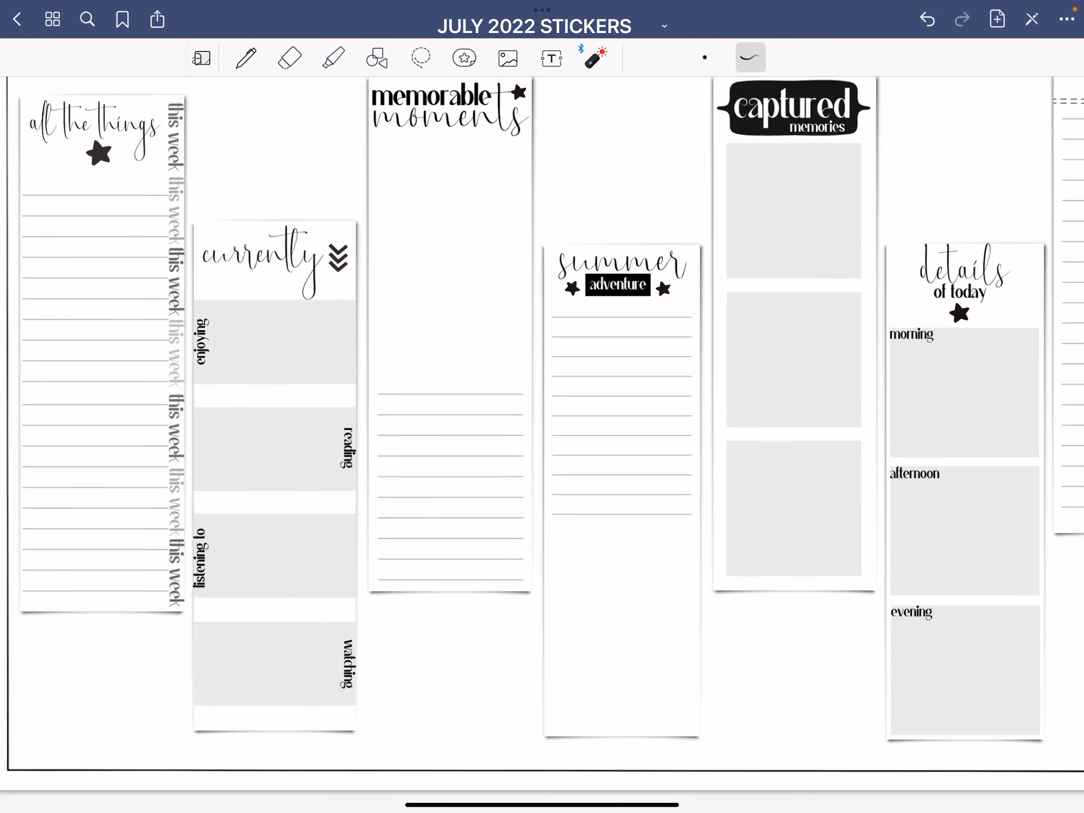
Pan to show the whole 'details of today' card and undo the stray change.
drag(574, 553, 664, 684)
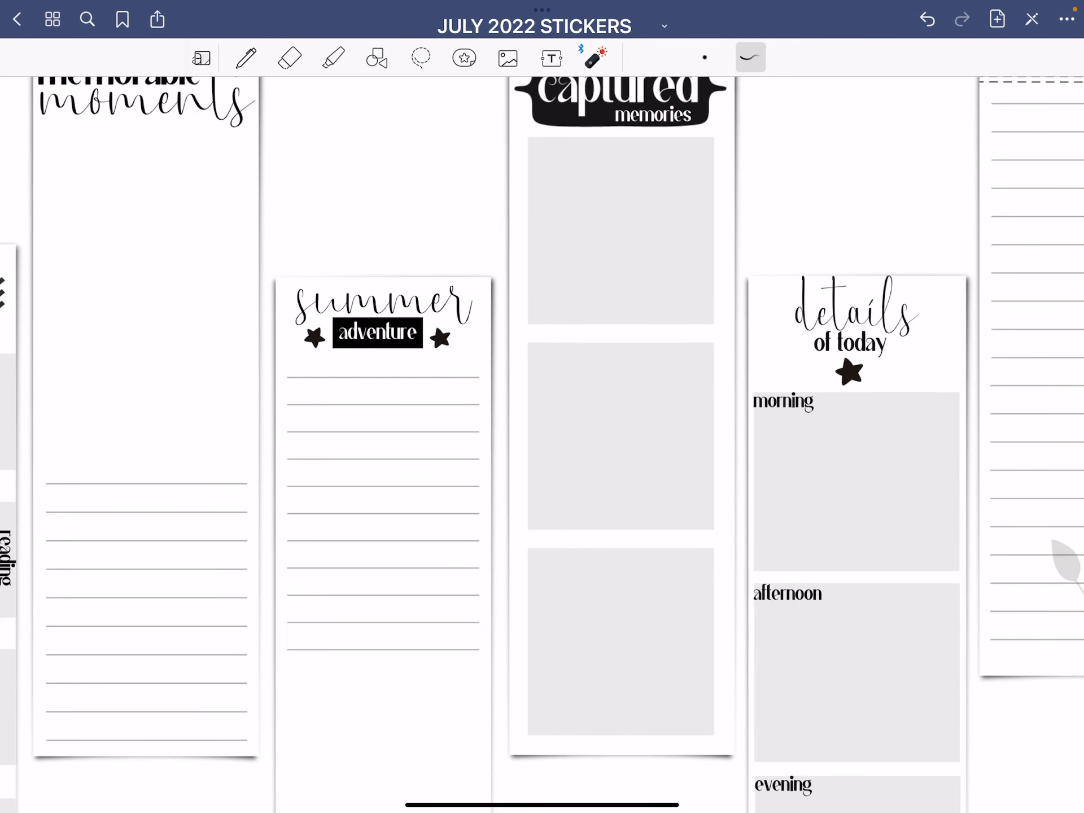
drag(566, 398, 646, 491)
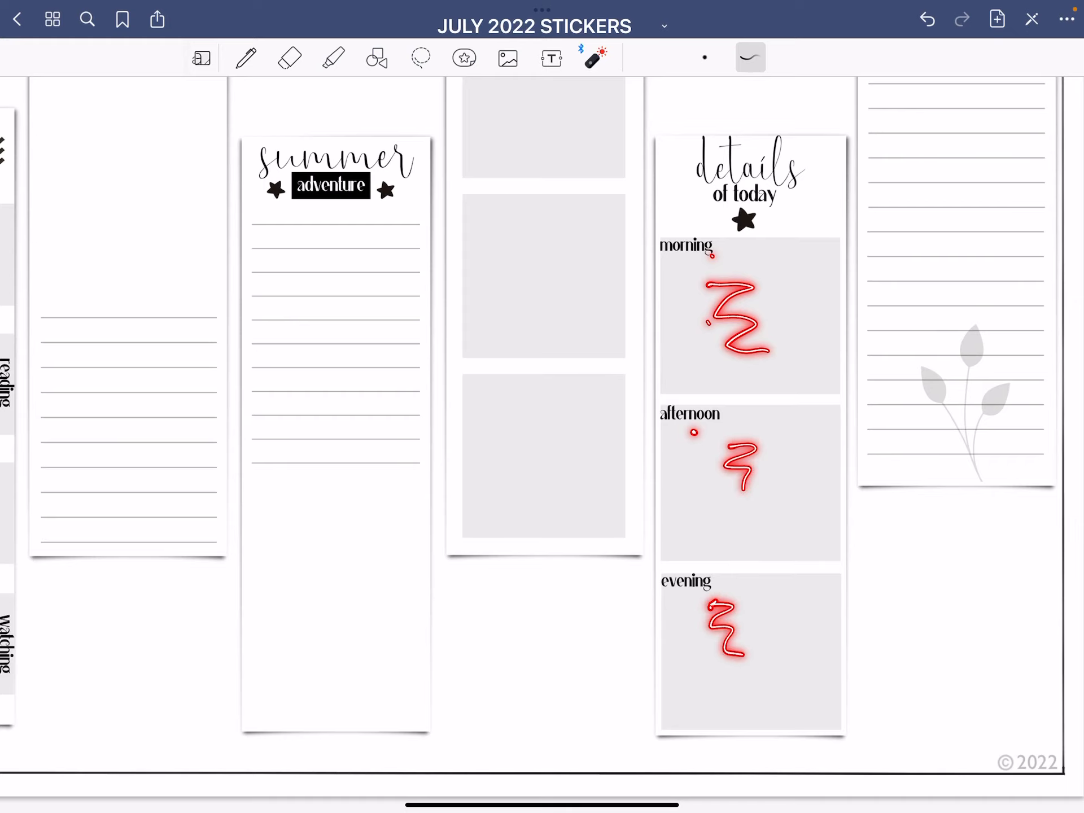
key(cmd+z)
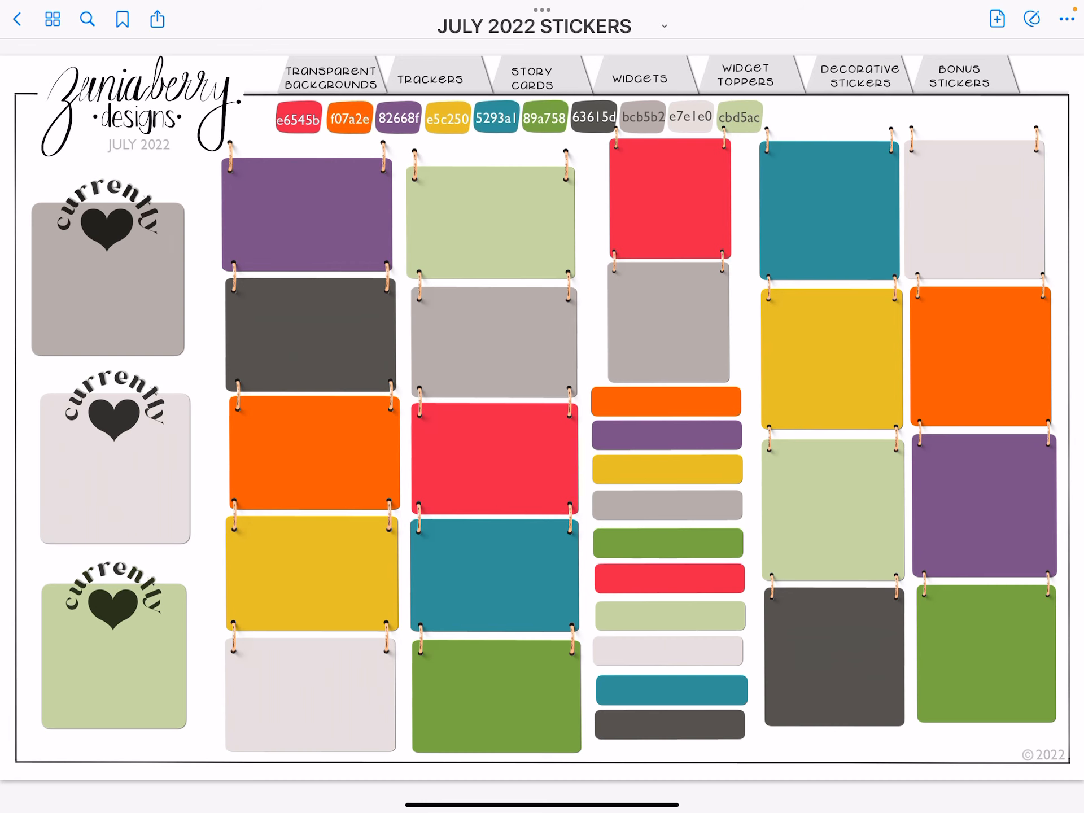
Exit read-only mode, zoom in on the first 'currently' sticker, zoom back out, and pick the Lasso tool.
click(1032, 18)
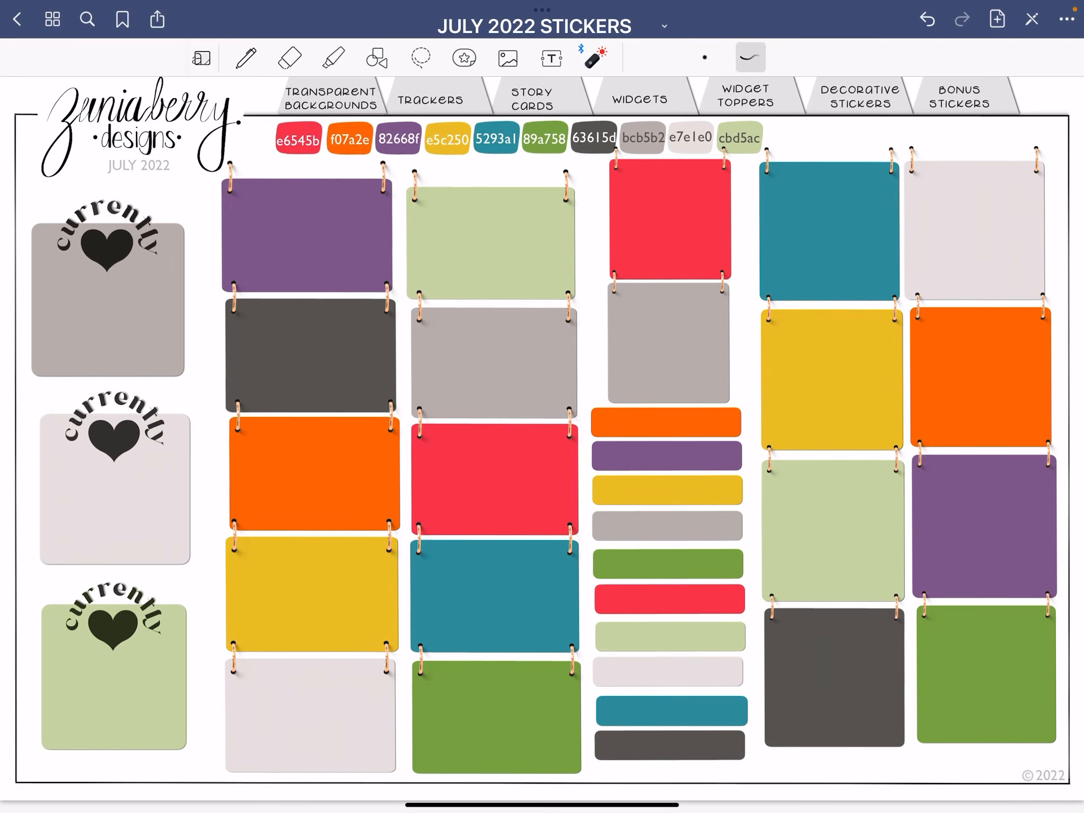
drag(277, 138, 760, 146)
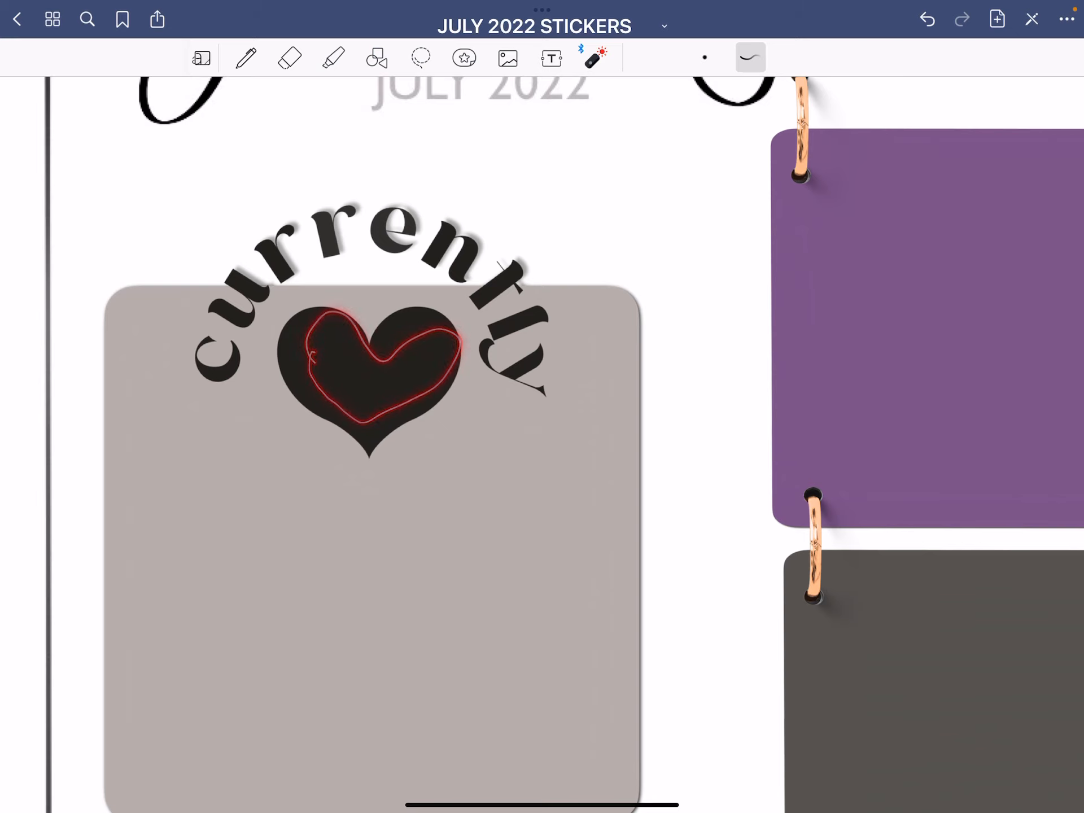
drag(315, 374, 381, 374)
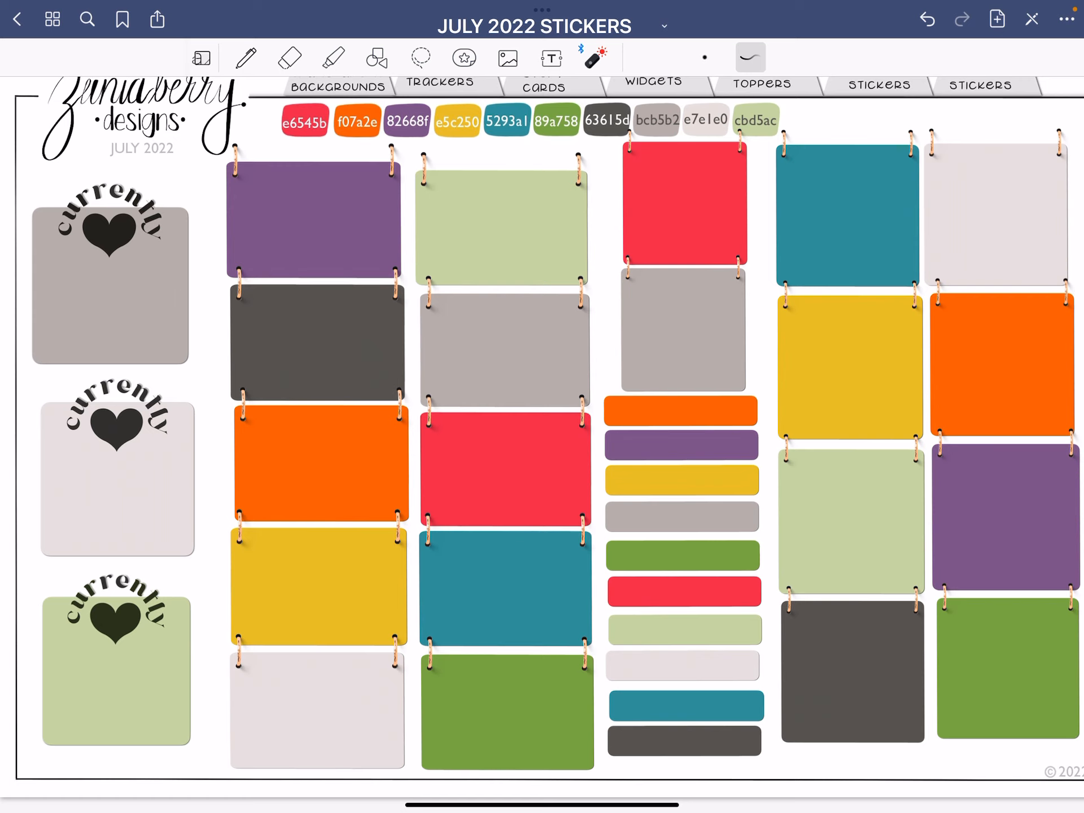
click(420, 57)
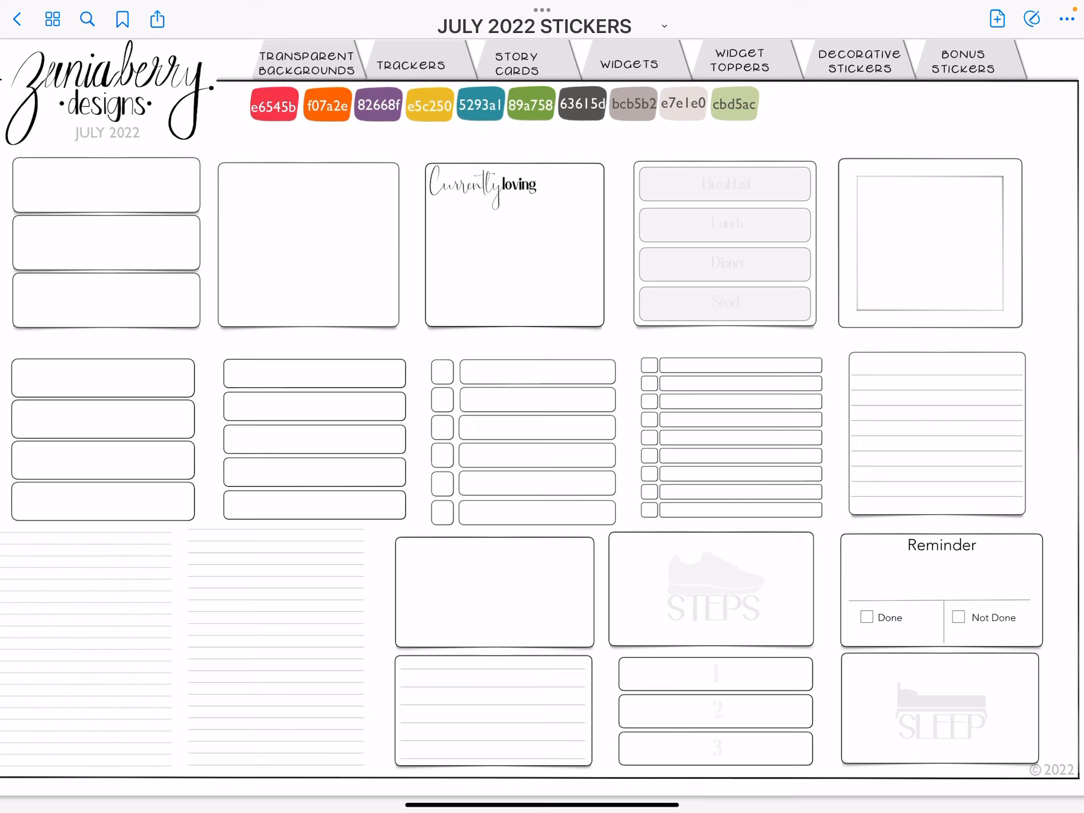
click(1032, 18)
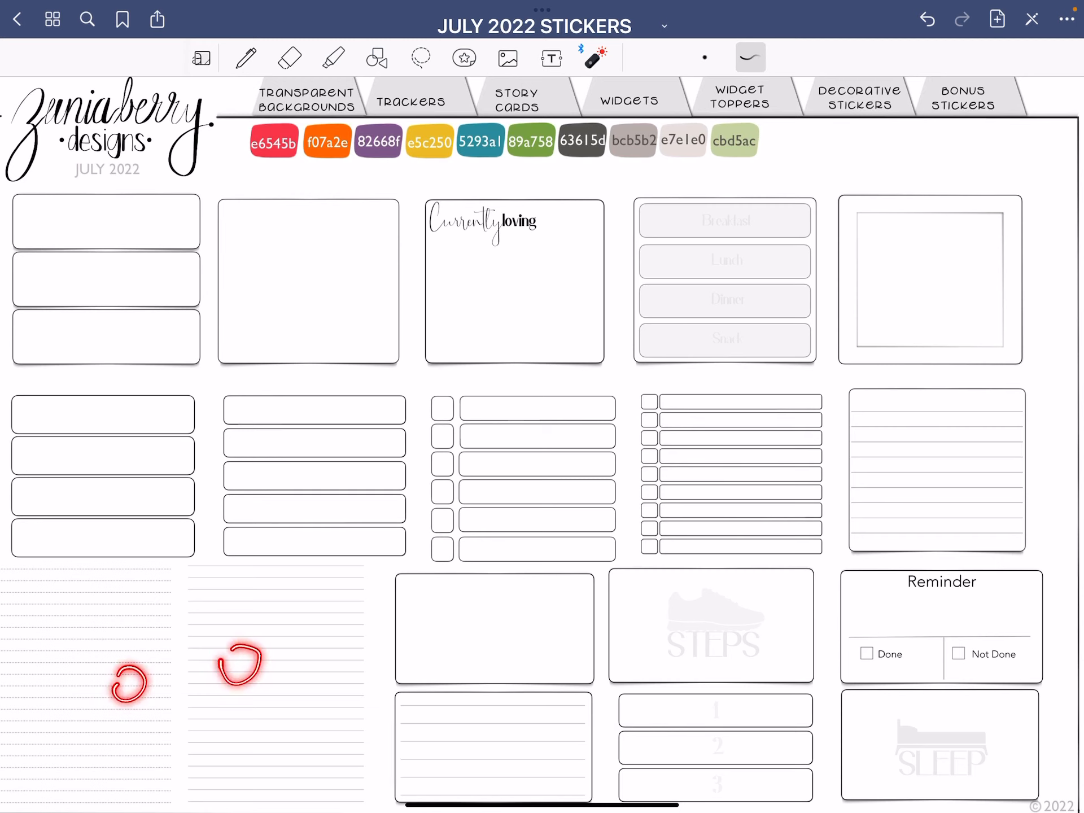
click(290, 57)
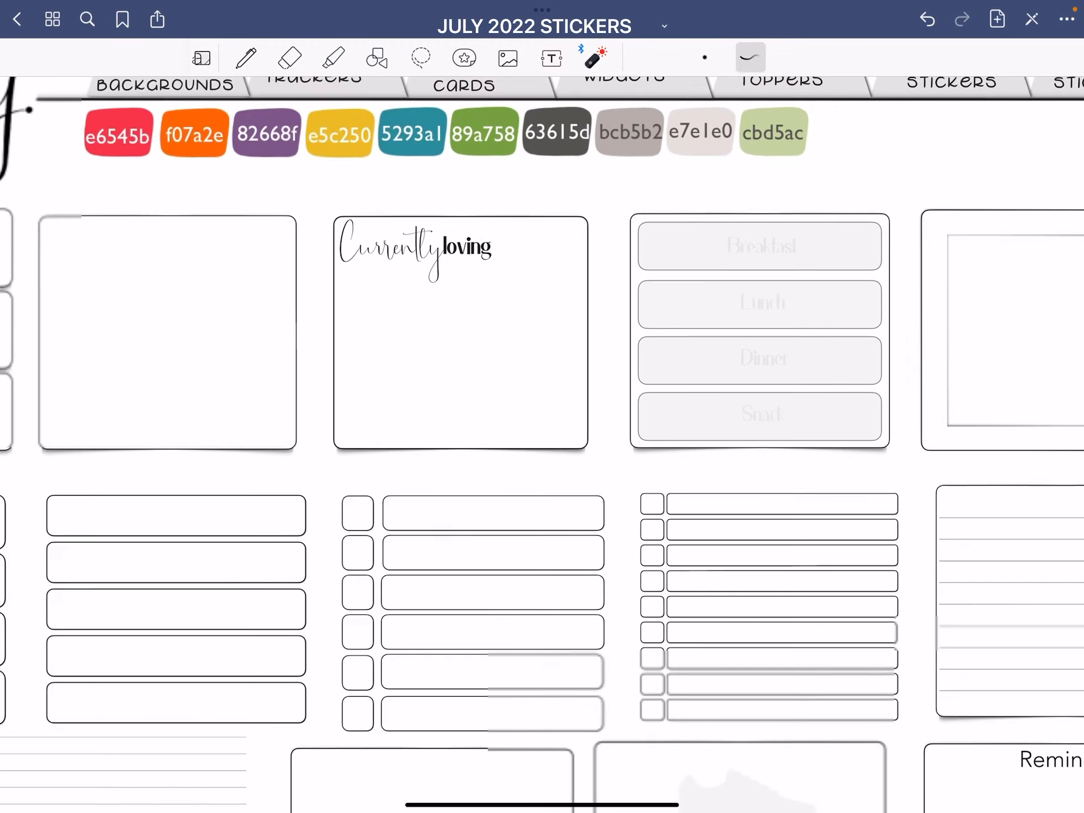
scroll(down, 3)
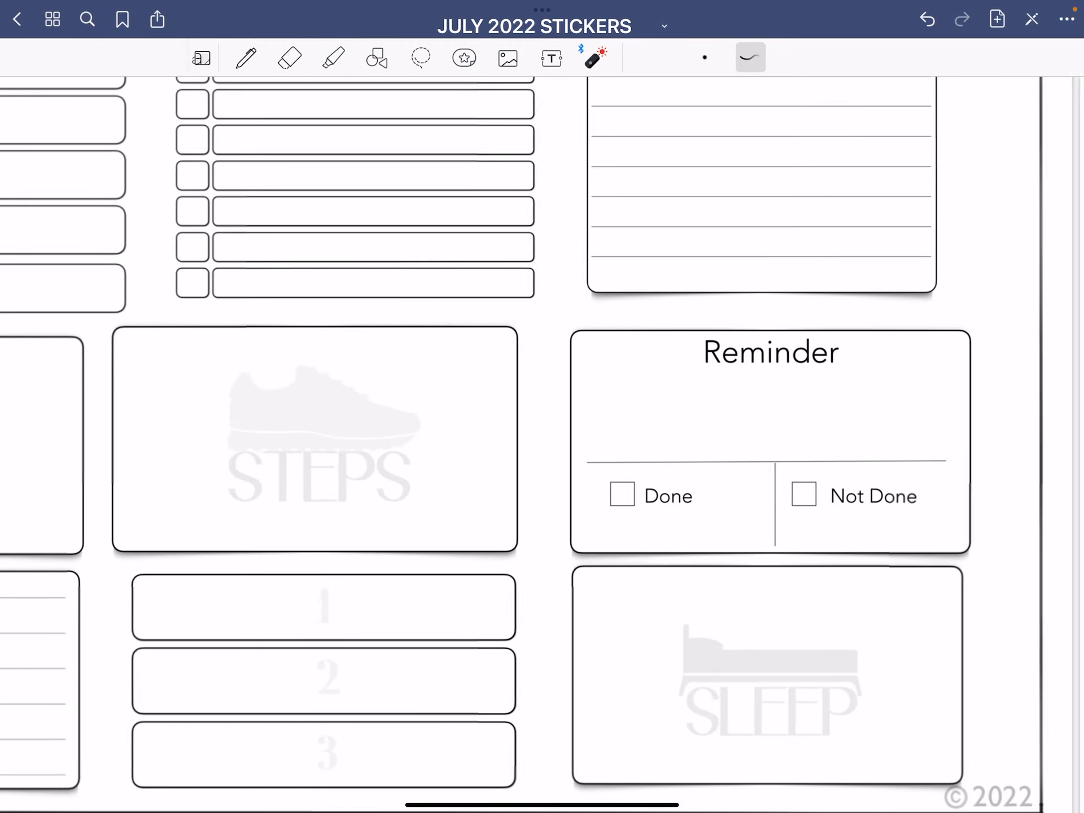
drag(674, 398, 671, 443)
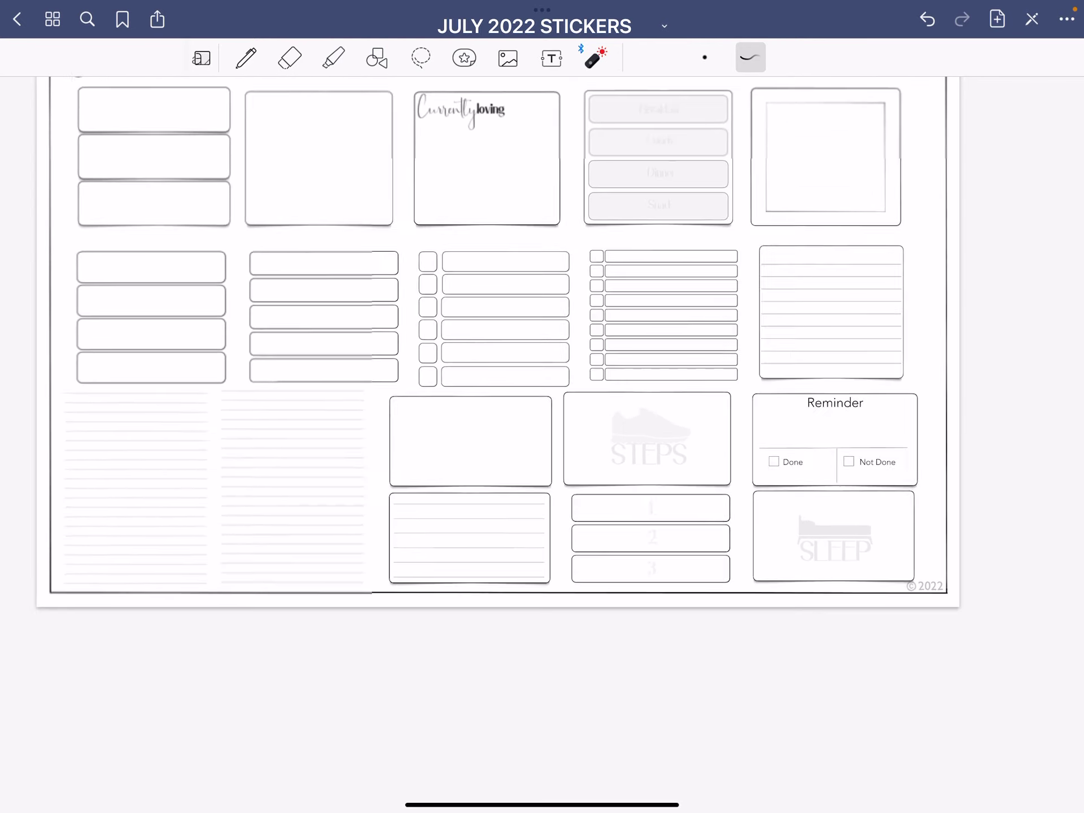
scroll(down, 3)
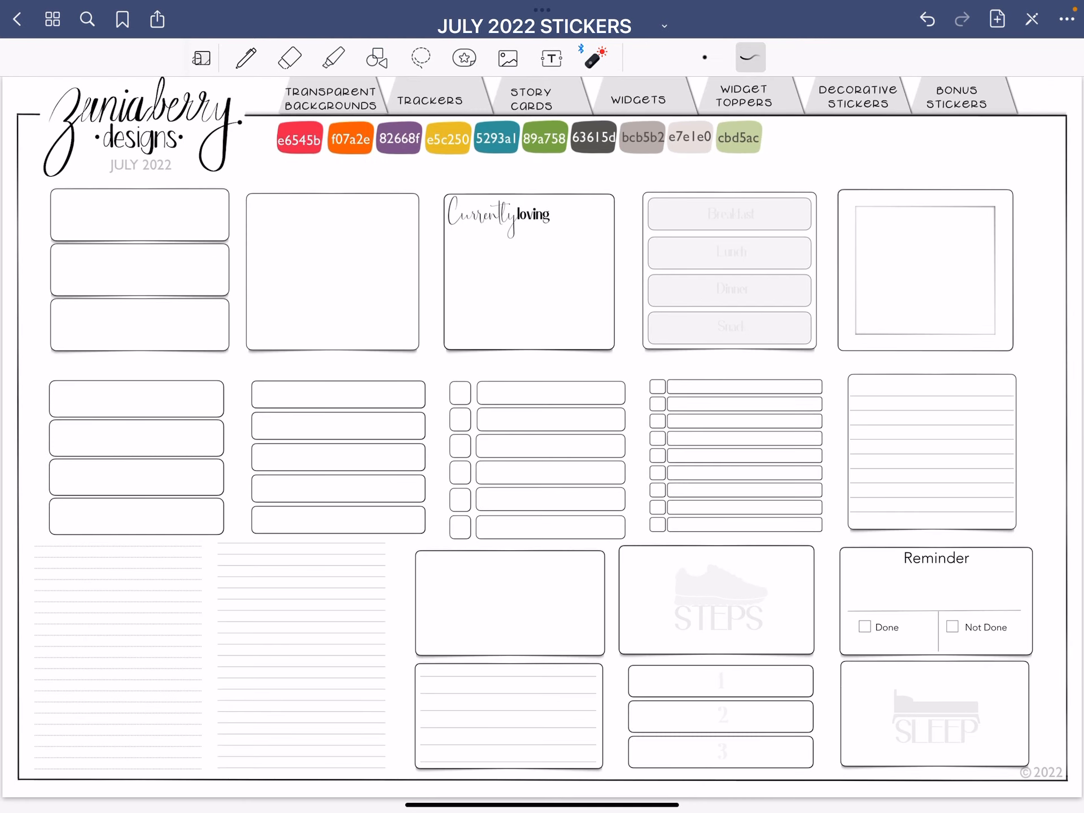
drag(653, 362, 653, 524)
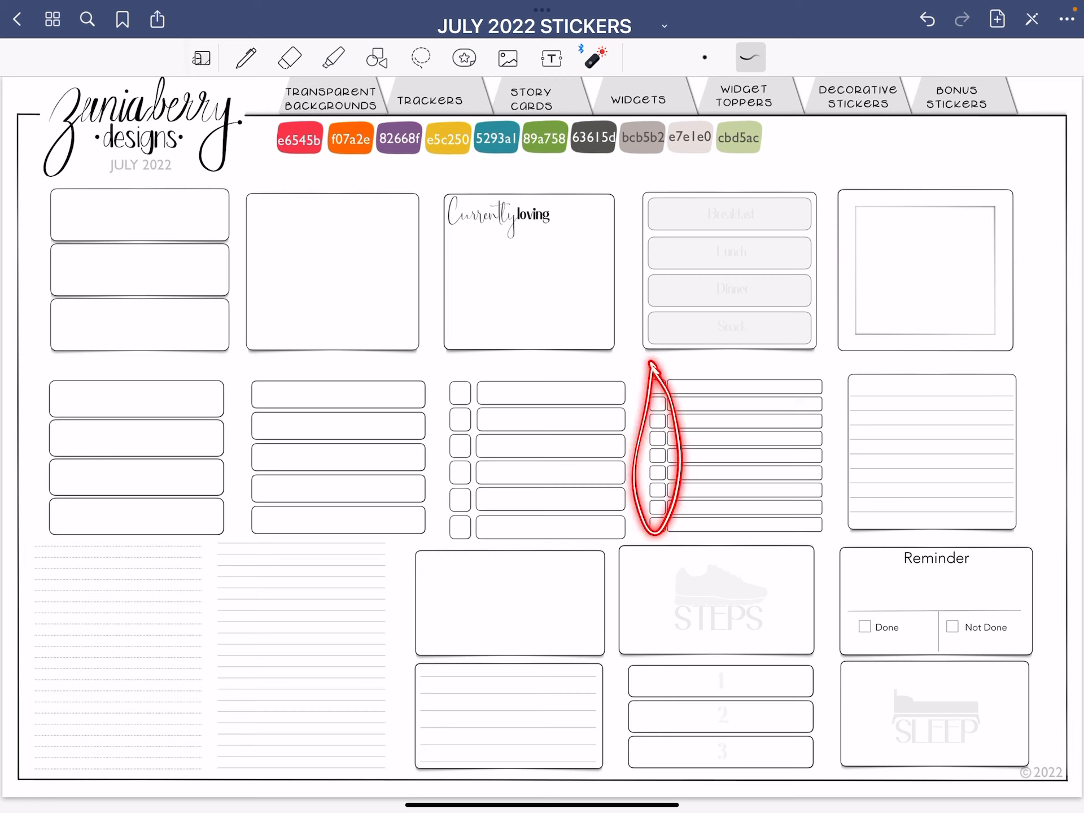
drag(653, 450, 491, 449)
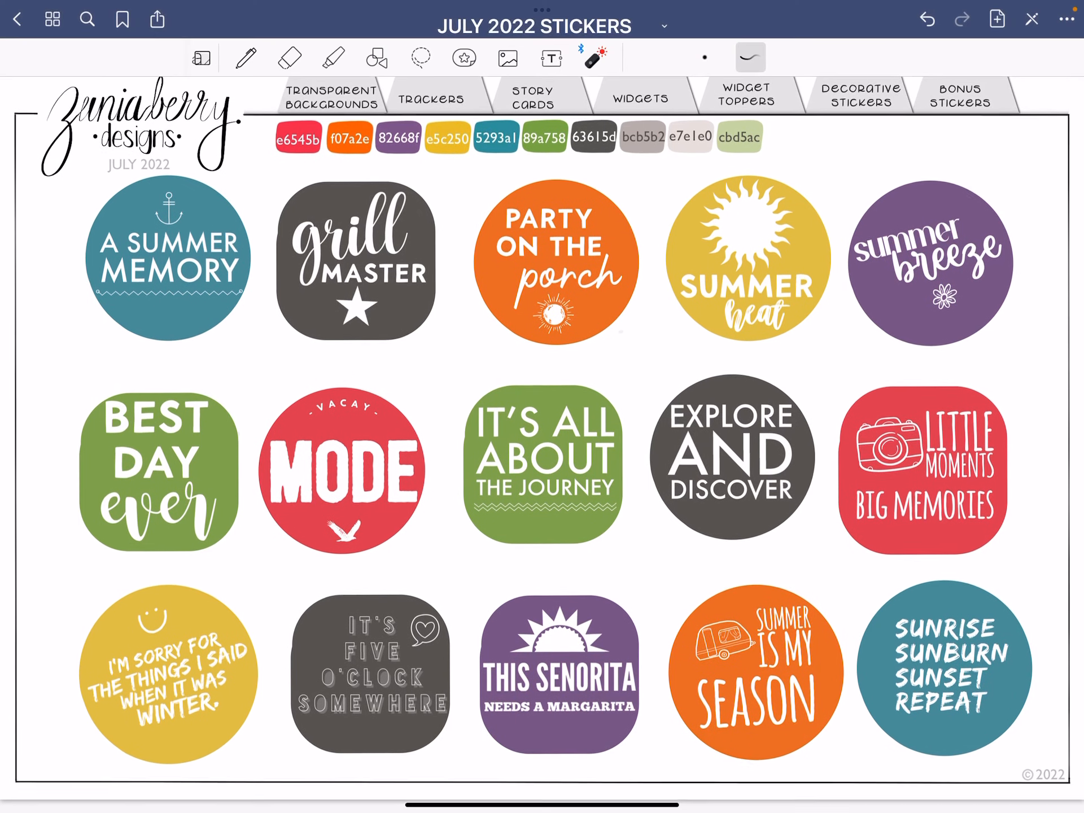
Choose the Lasso tool and circle the purple 'Summer Breeze' sticker to select it.
click(550, 59)
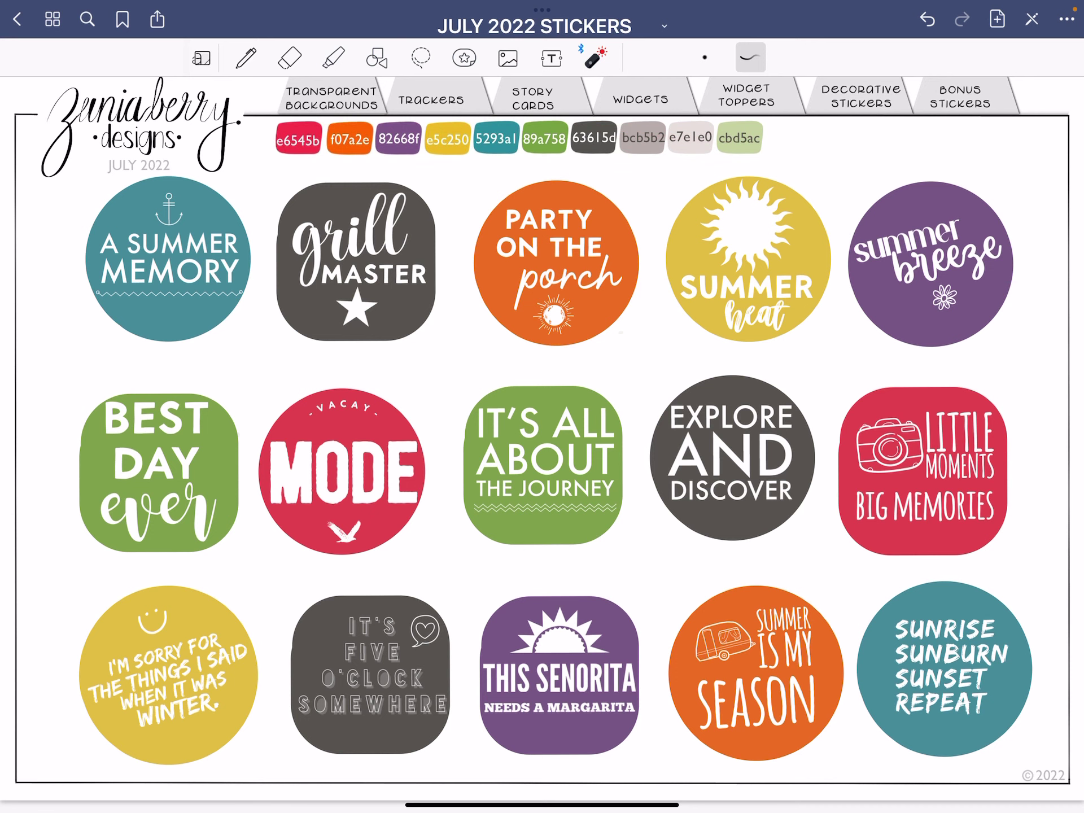
click(420, 56)
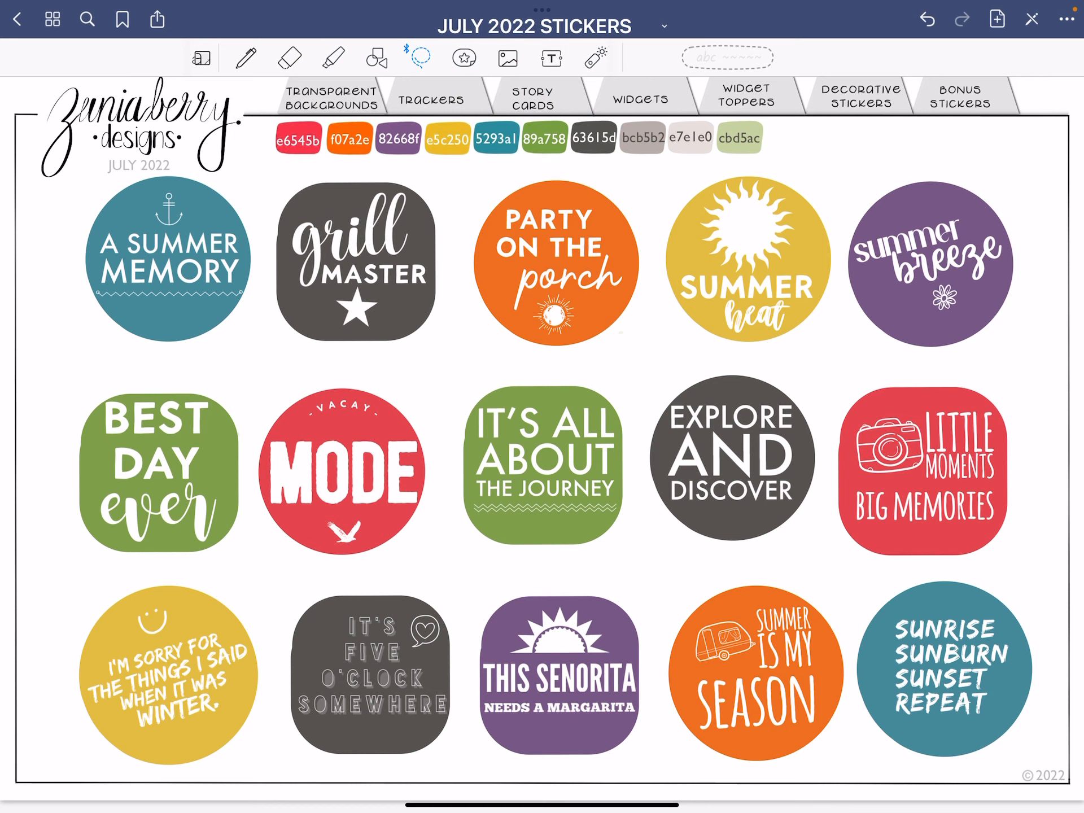
click(420, 59)
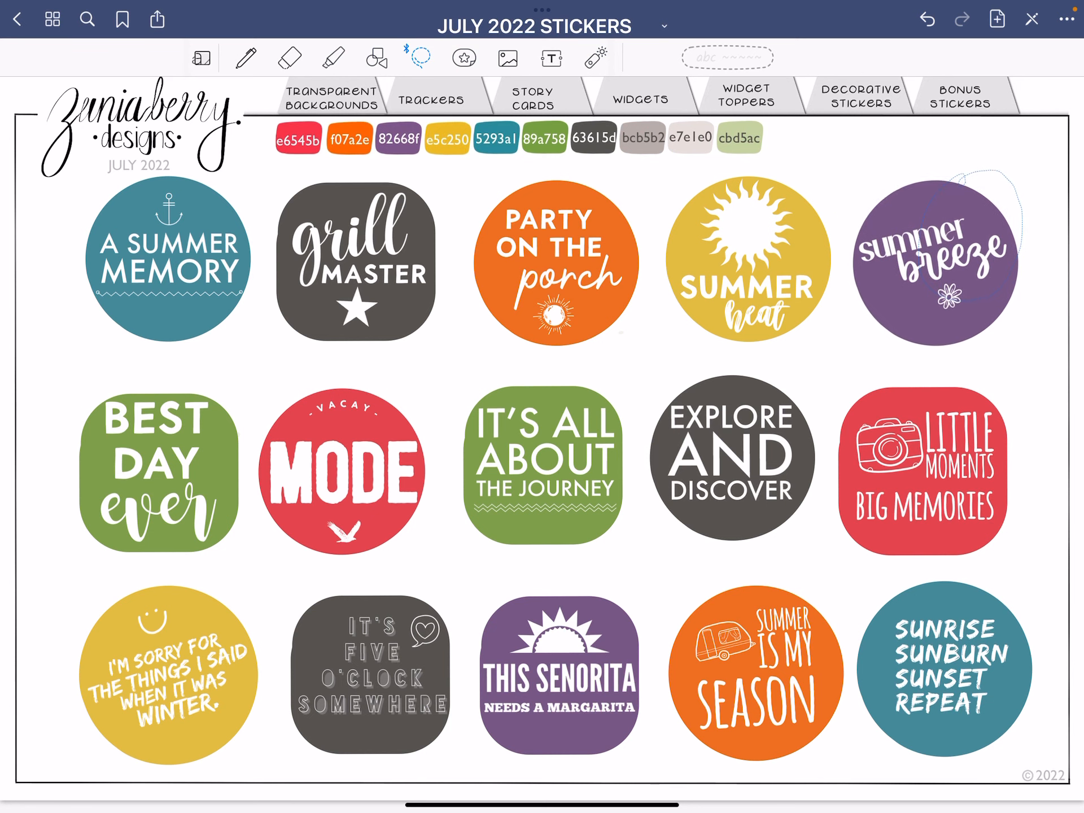
click(937, 256)
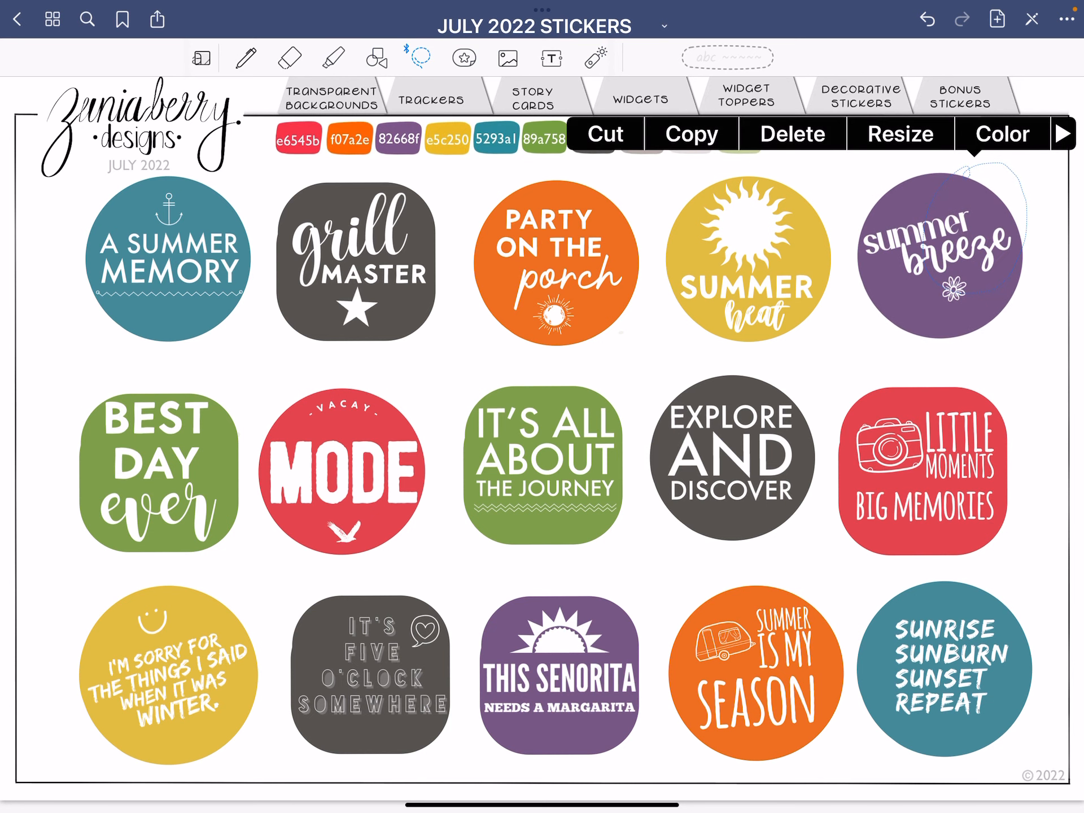
click(1002, 133)
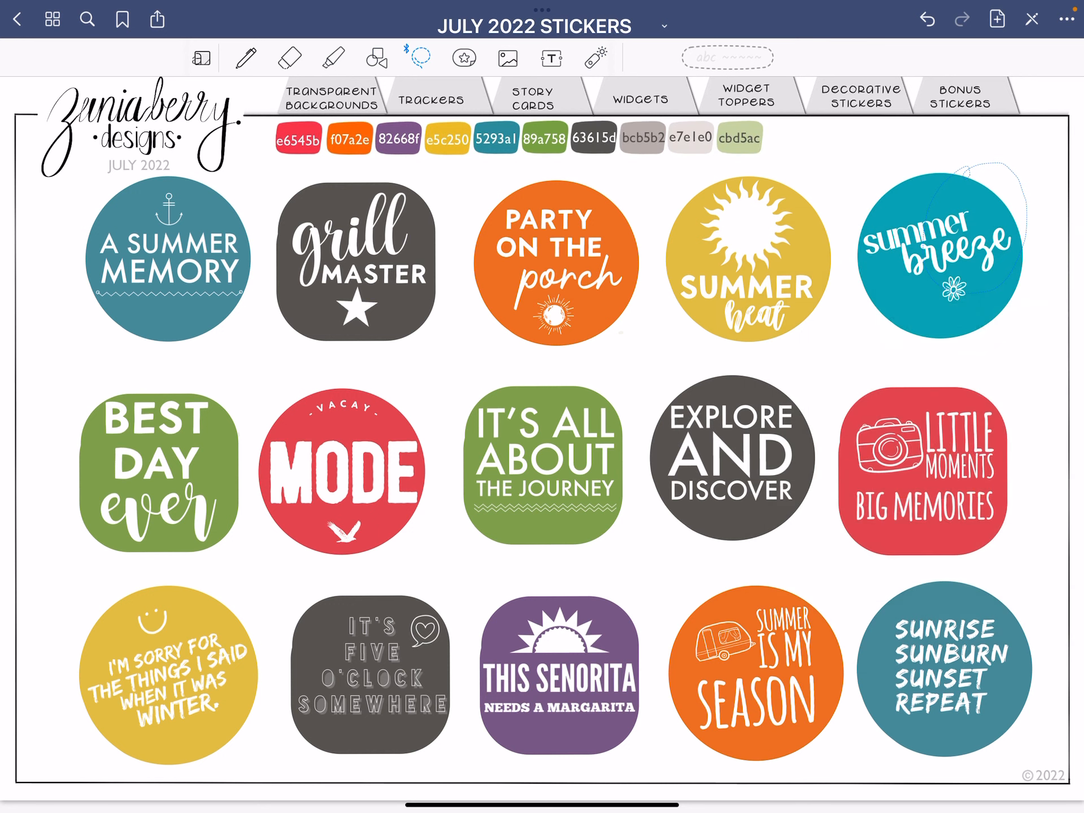
click(946, 248)
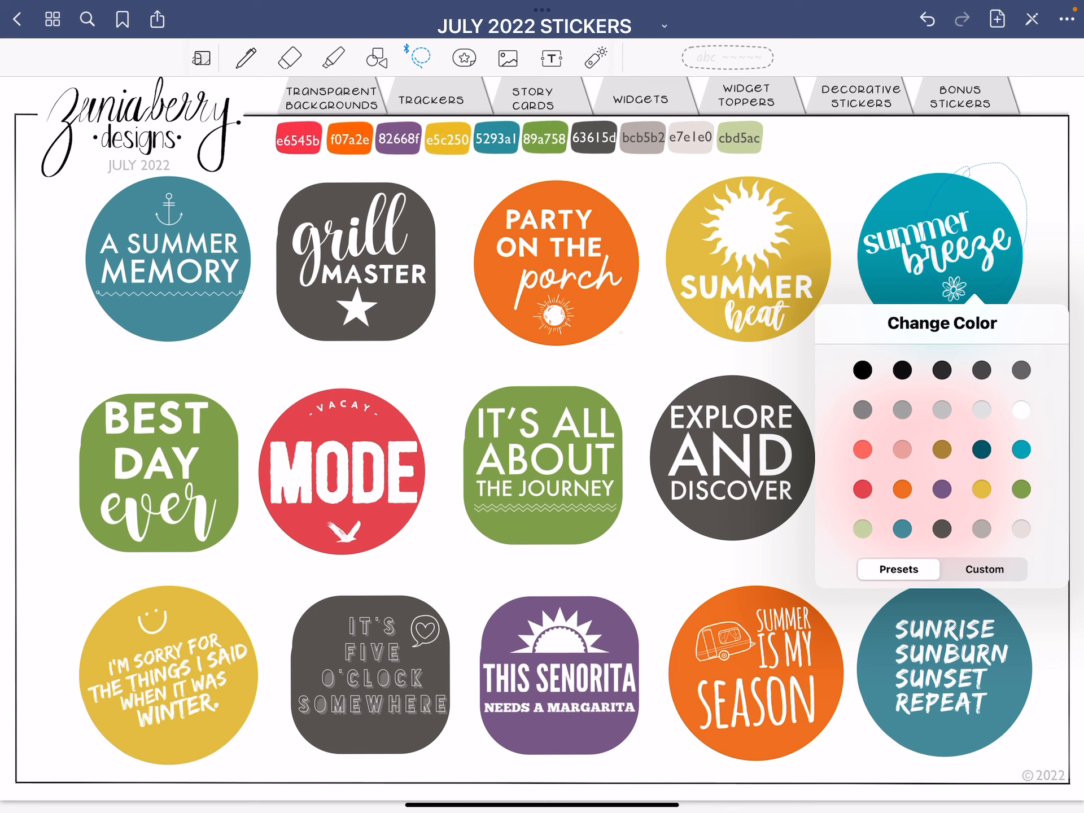
click(862, 449)
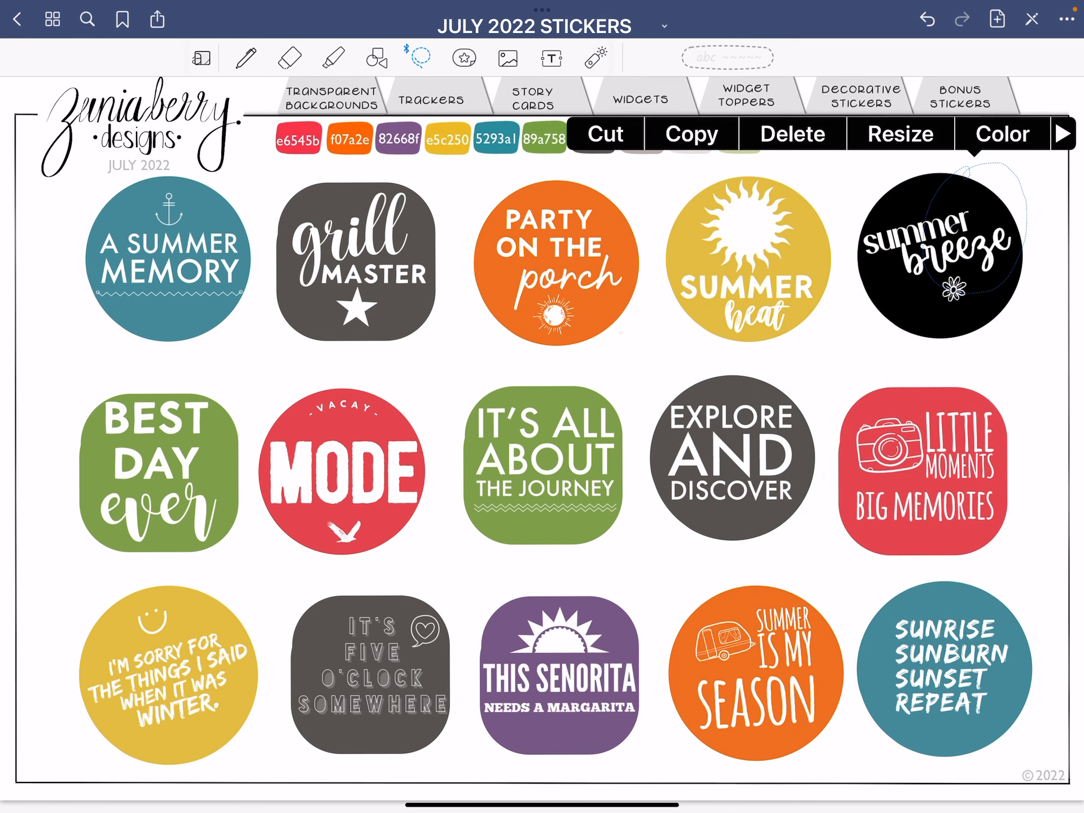
click(1002, 133)
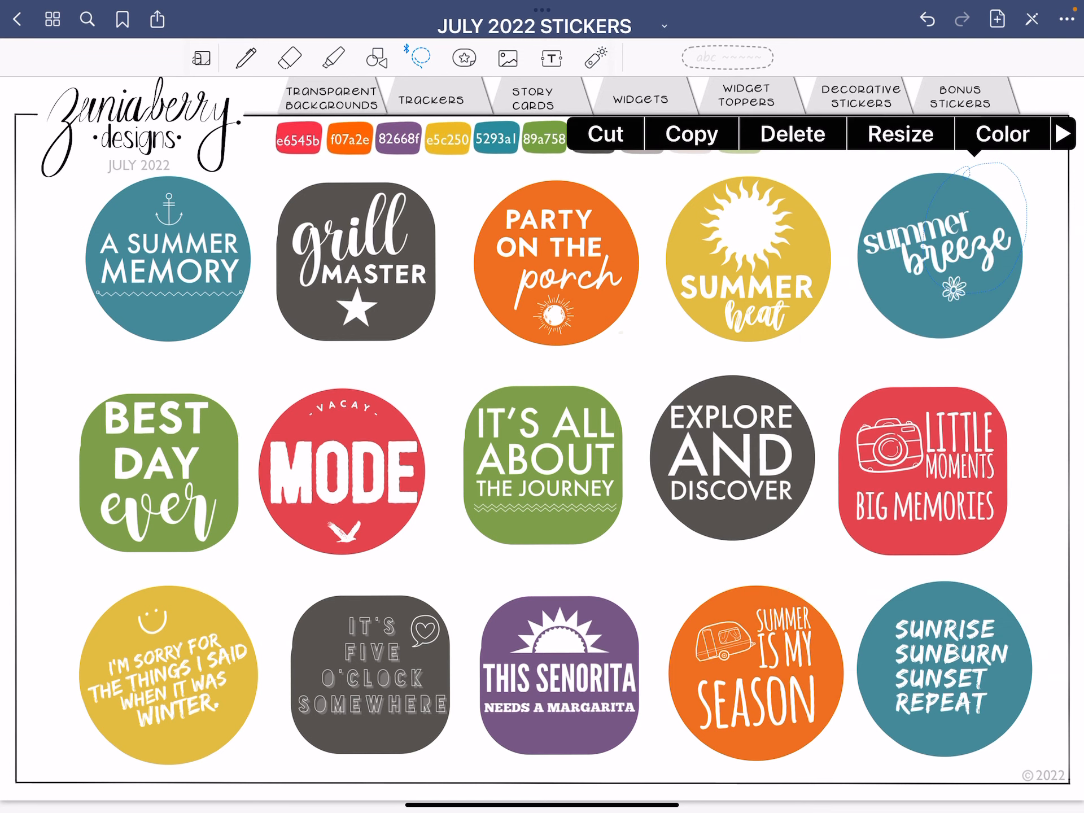
click(1003, 133)
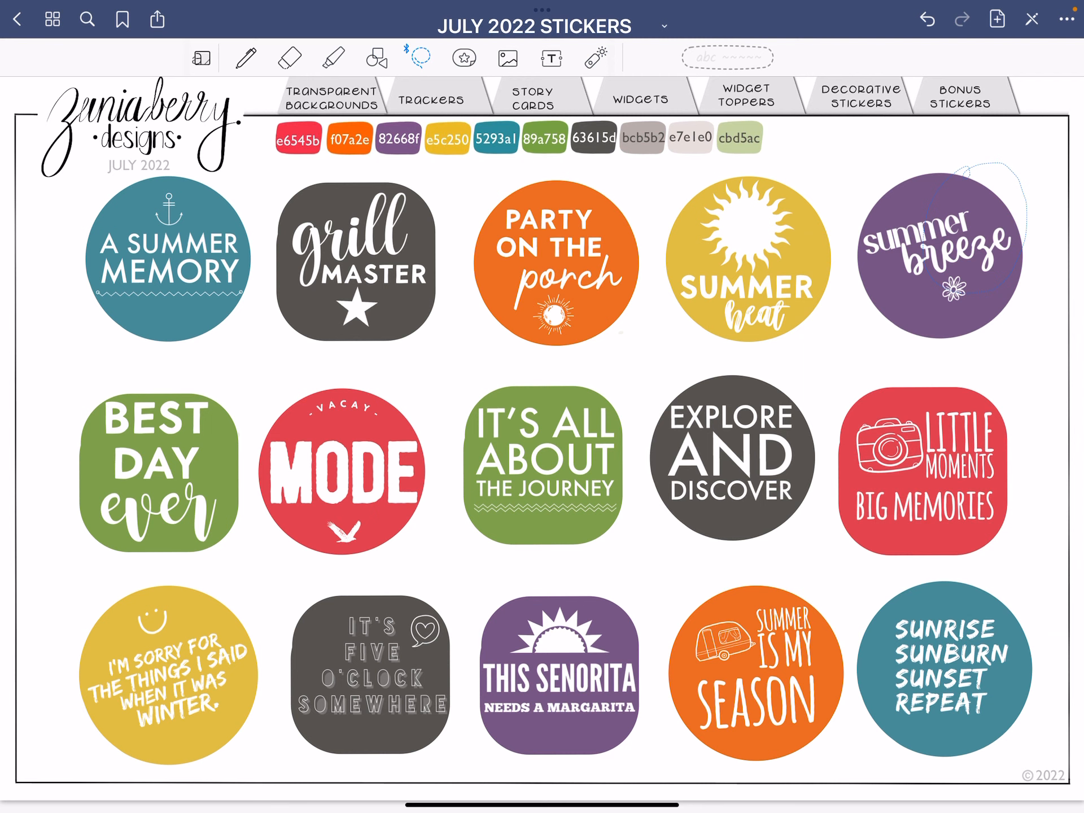
Drag the 'Summer Is My Season' sticker from the collection onto the page and position it at the right.
click(463, 57)
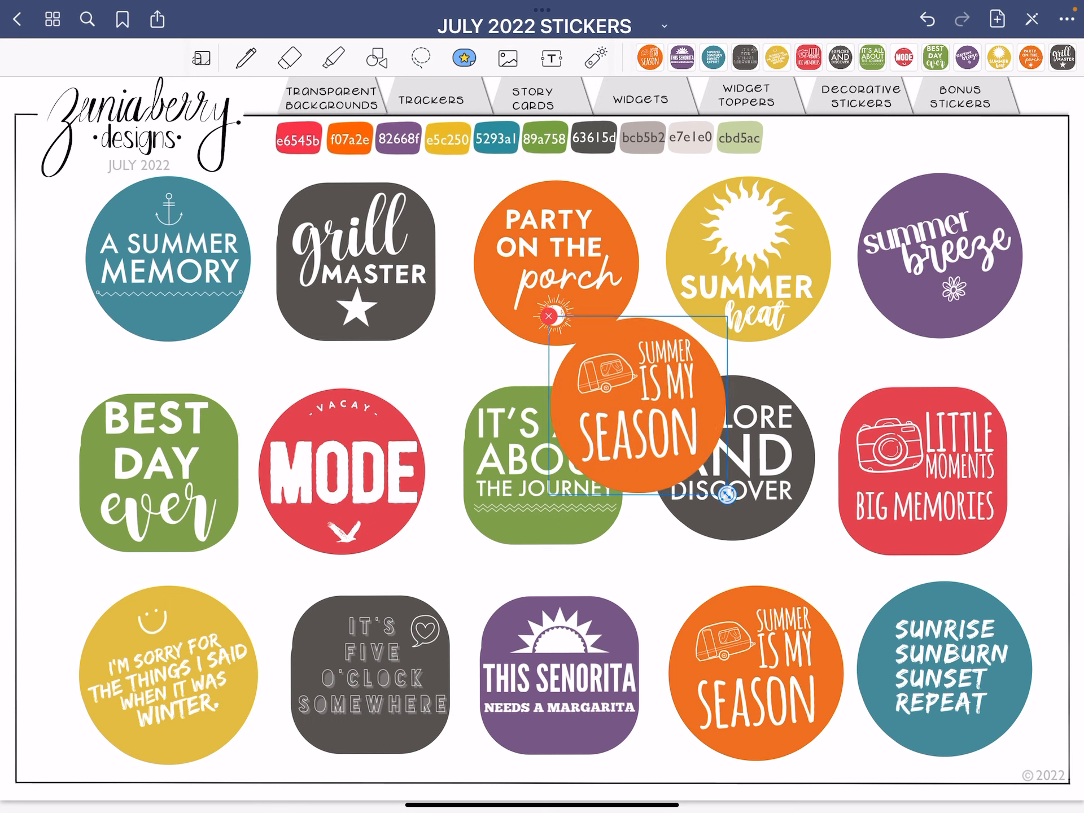
drag(642, 407, 836, 387)
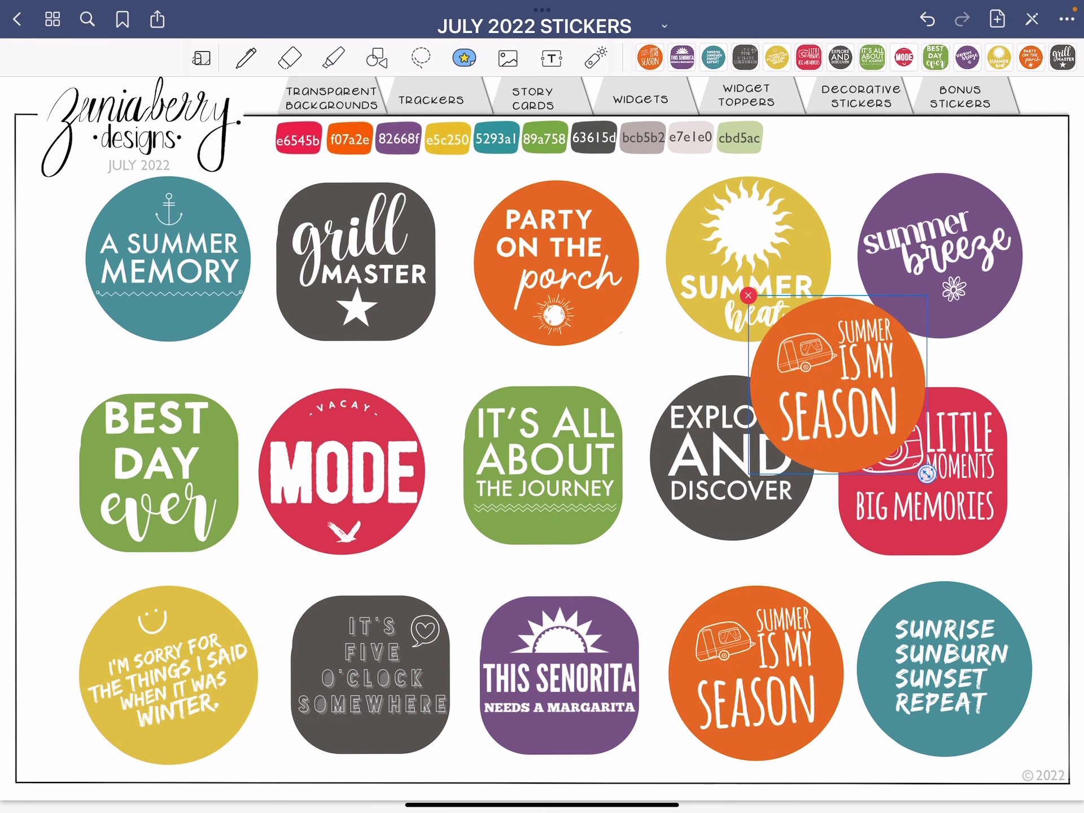
drag(919, 480, 888, 388)
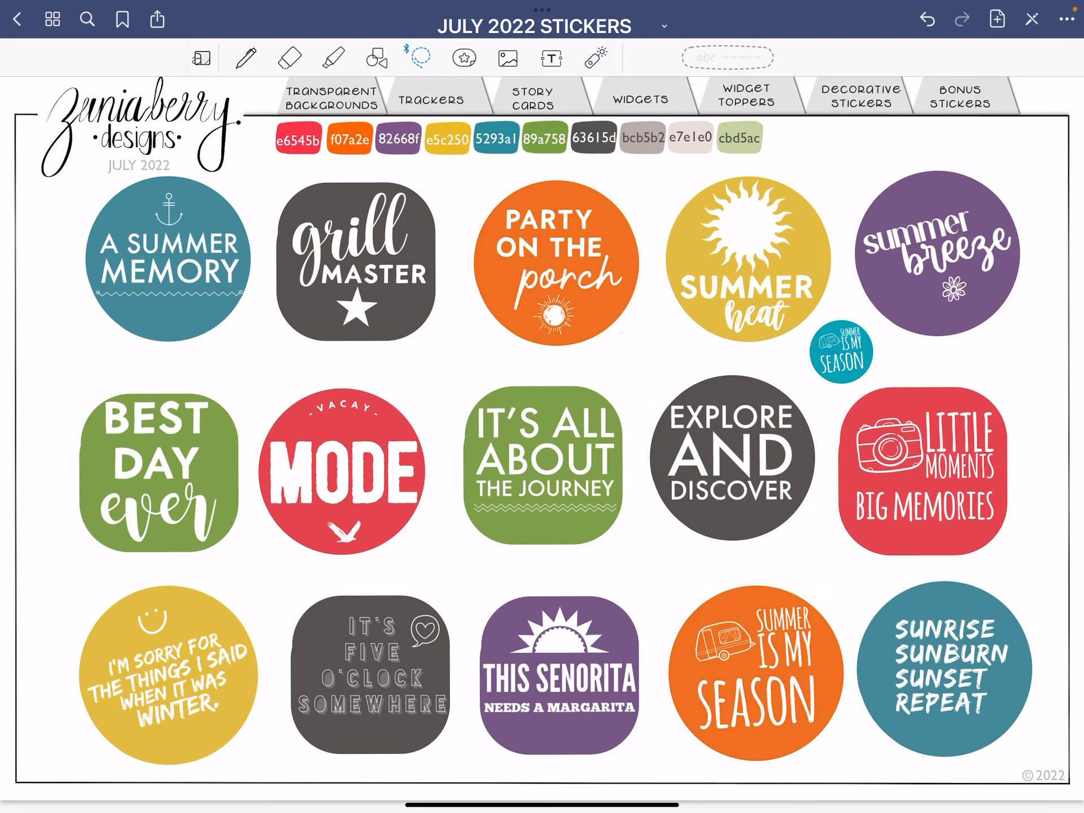
click(841, 354)
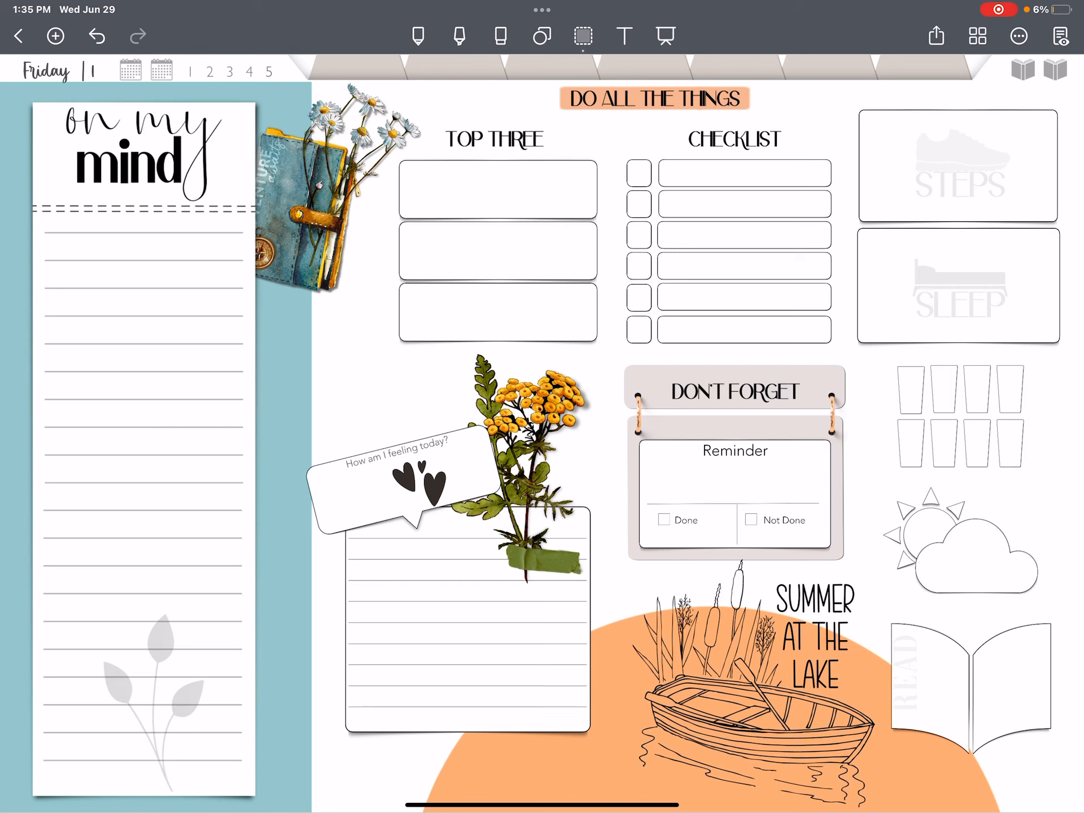
Switch to the Presenter laser pointer and point at the sleep tracker and Don't Forget card.
click(664, 35)
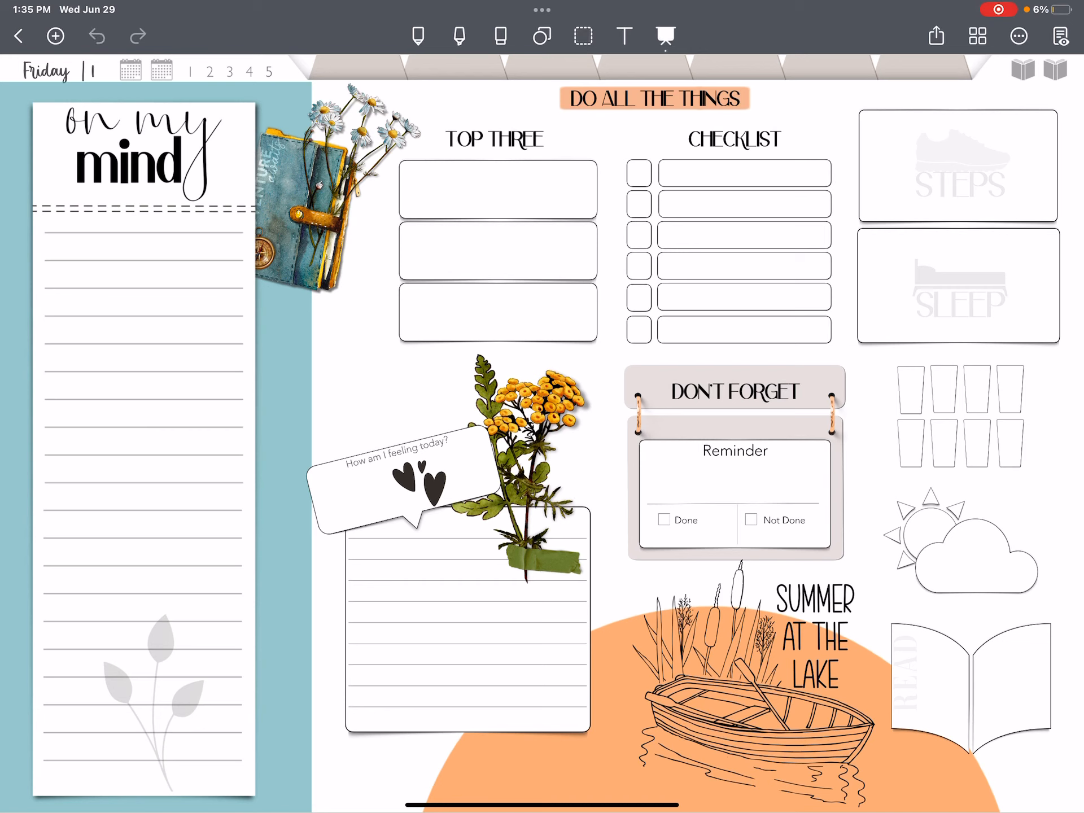
click(736, 186)
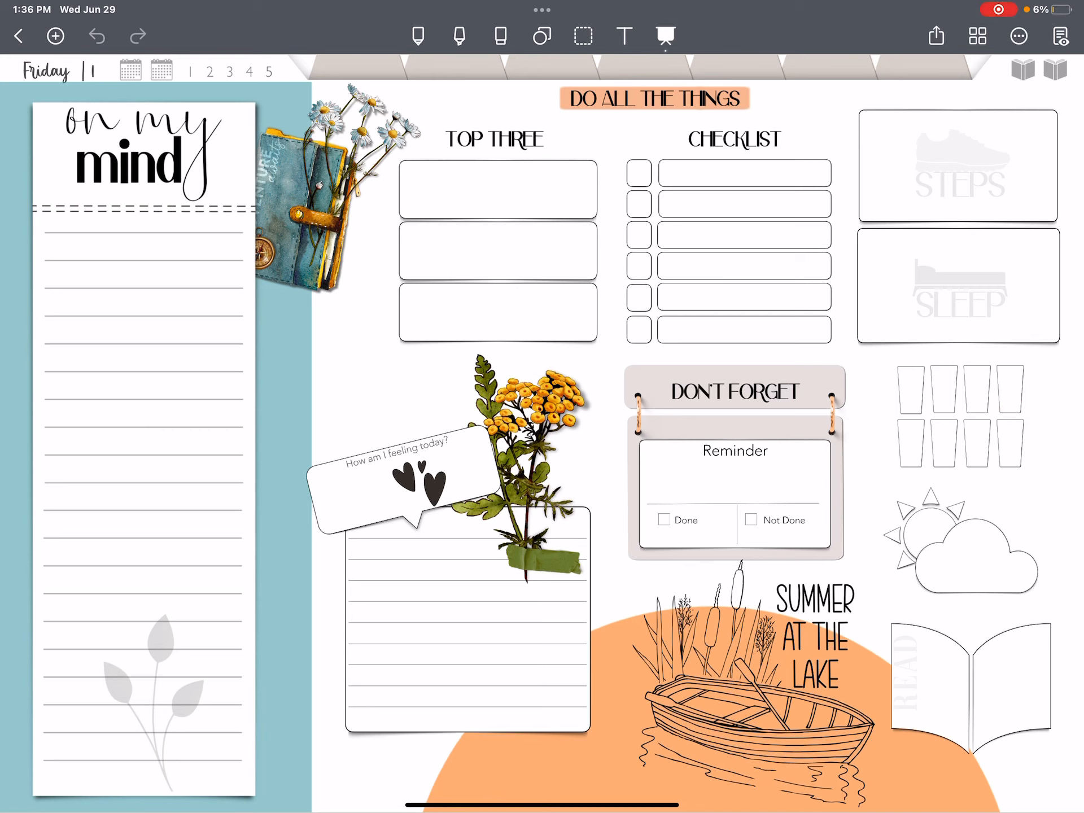
click(706, 476)
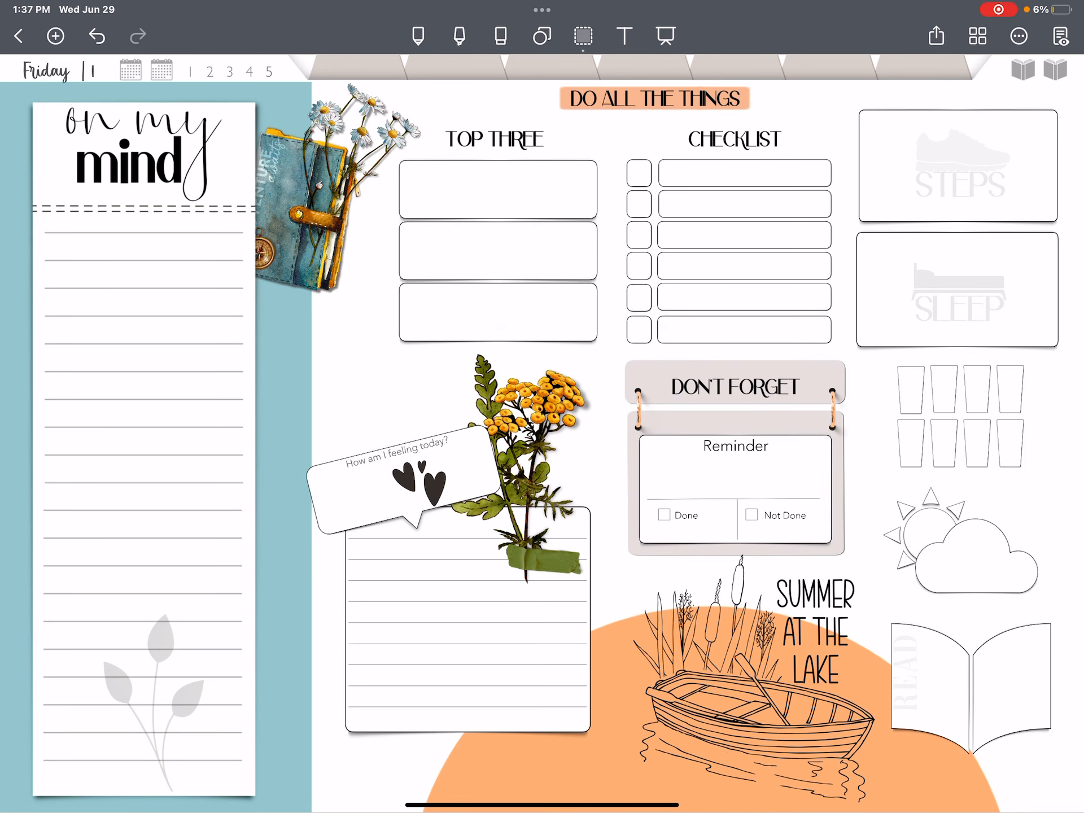
click(210, 72)
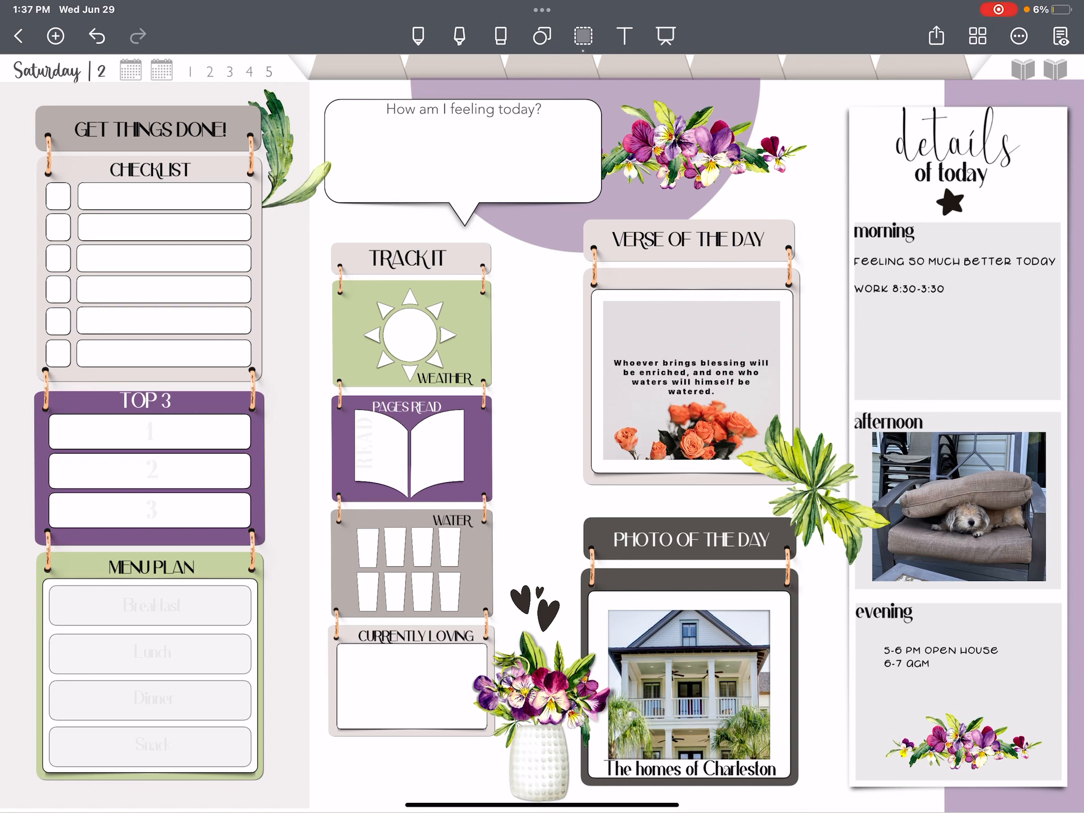
click(664, 35)
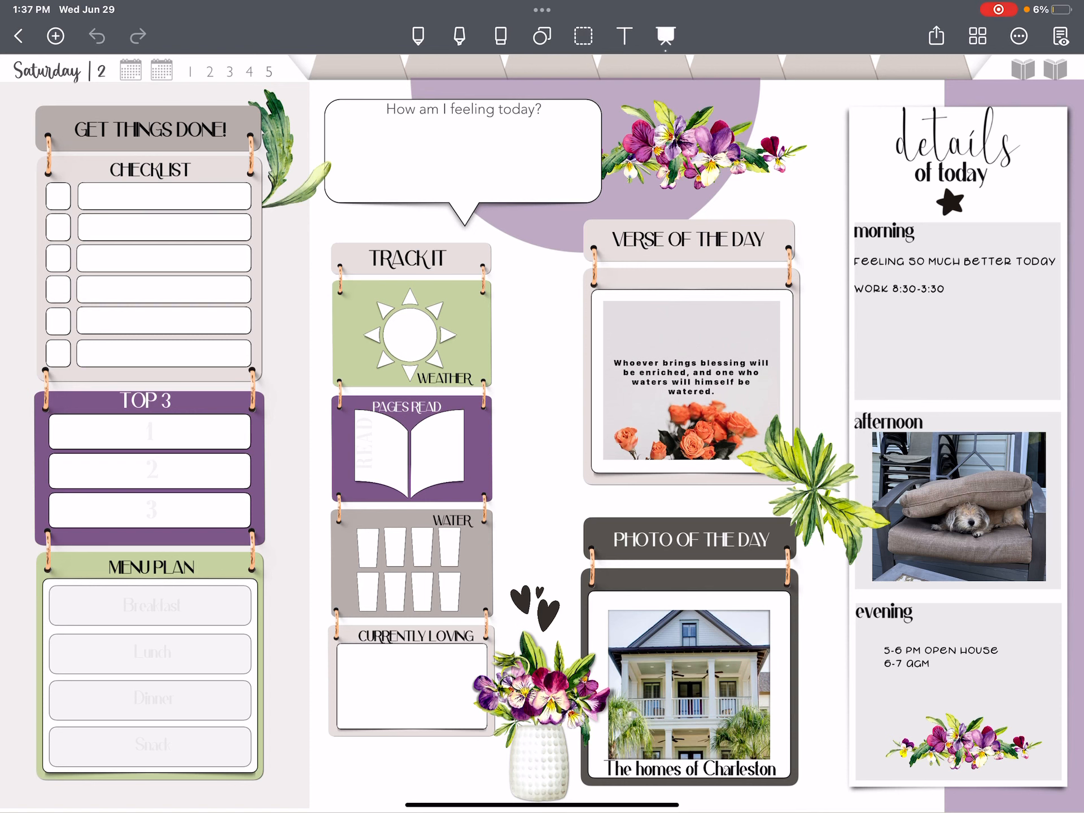
click(434, 704)
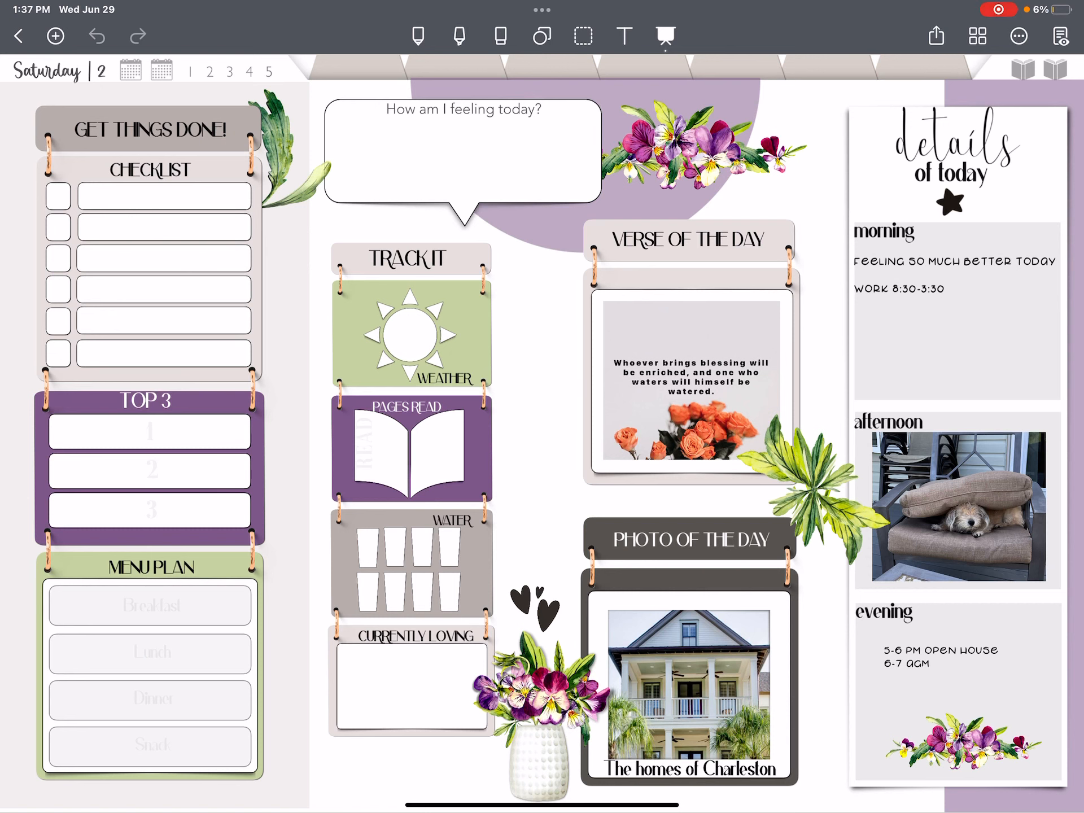
click(968, 622)
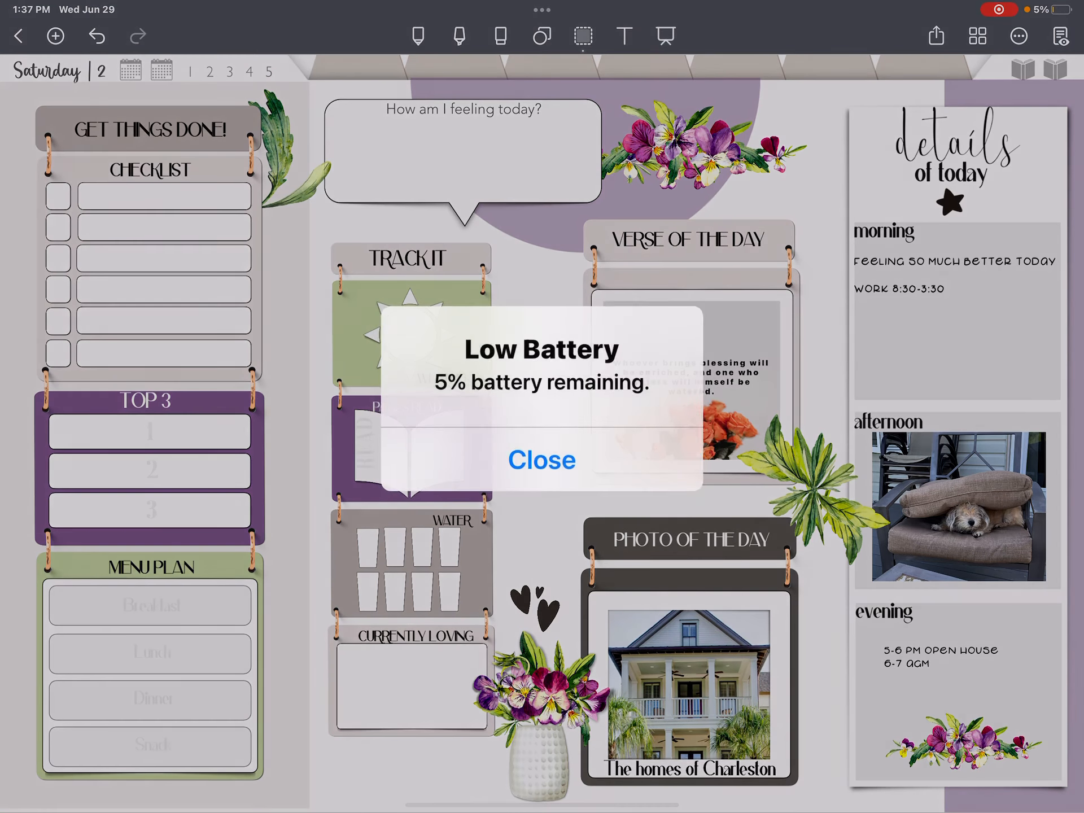
Dismiss the Low Battery alert and retype the heading as 'VERSE OF THE DAY' on the Saturday page.
click(540, 460)
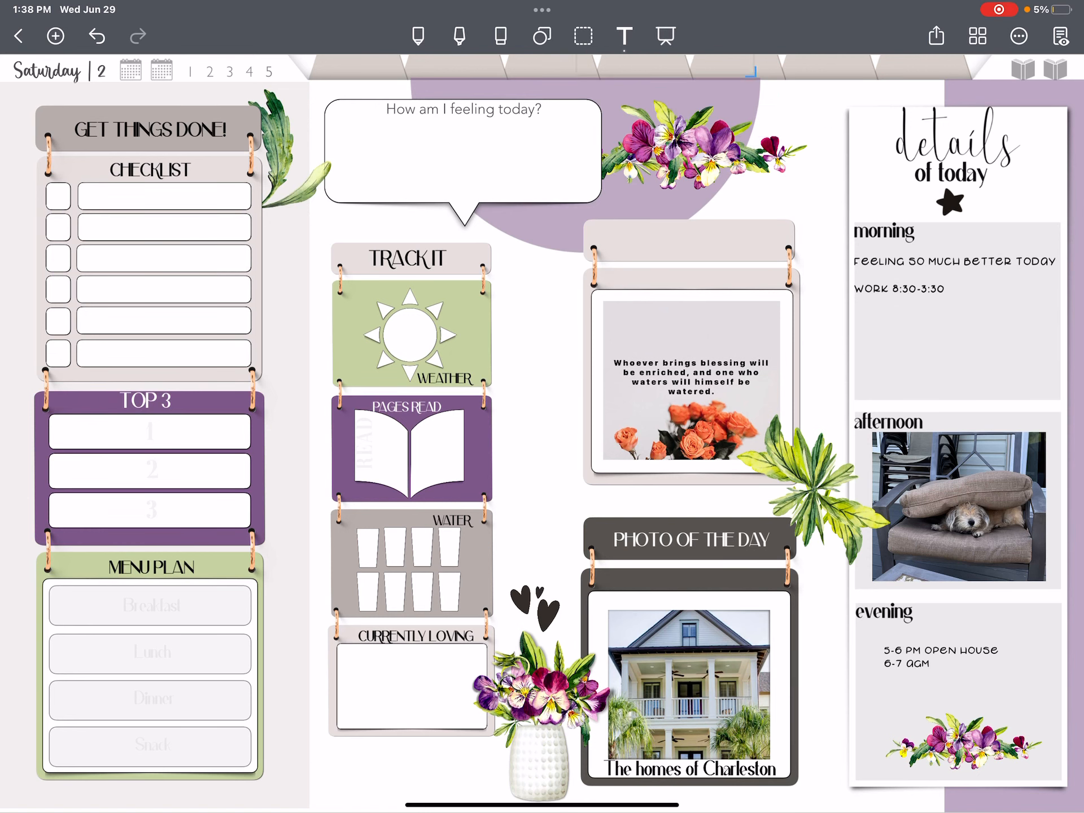
text(VERSE OF THE DAY)
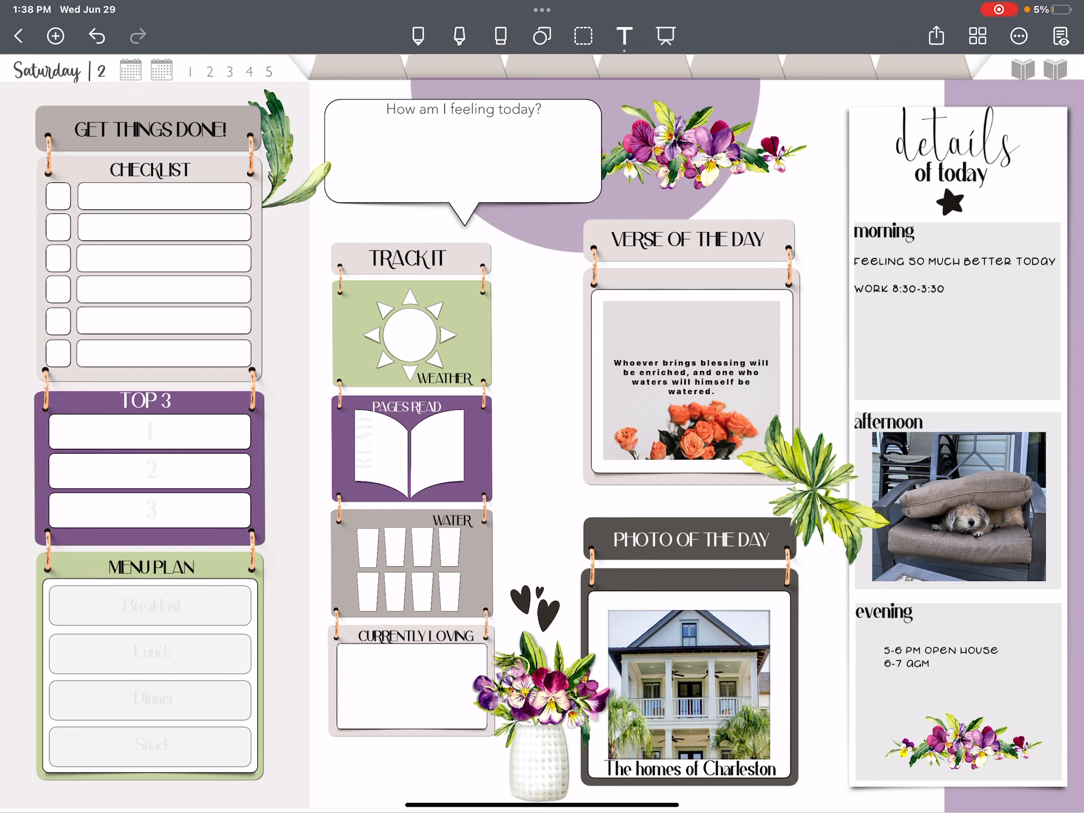
click(149, 129)
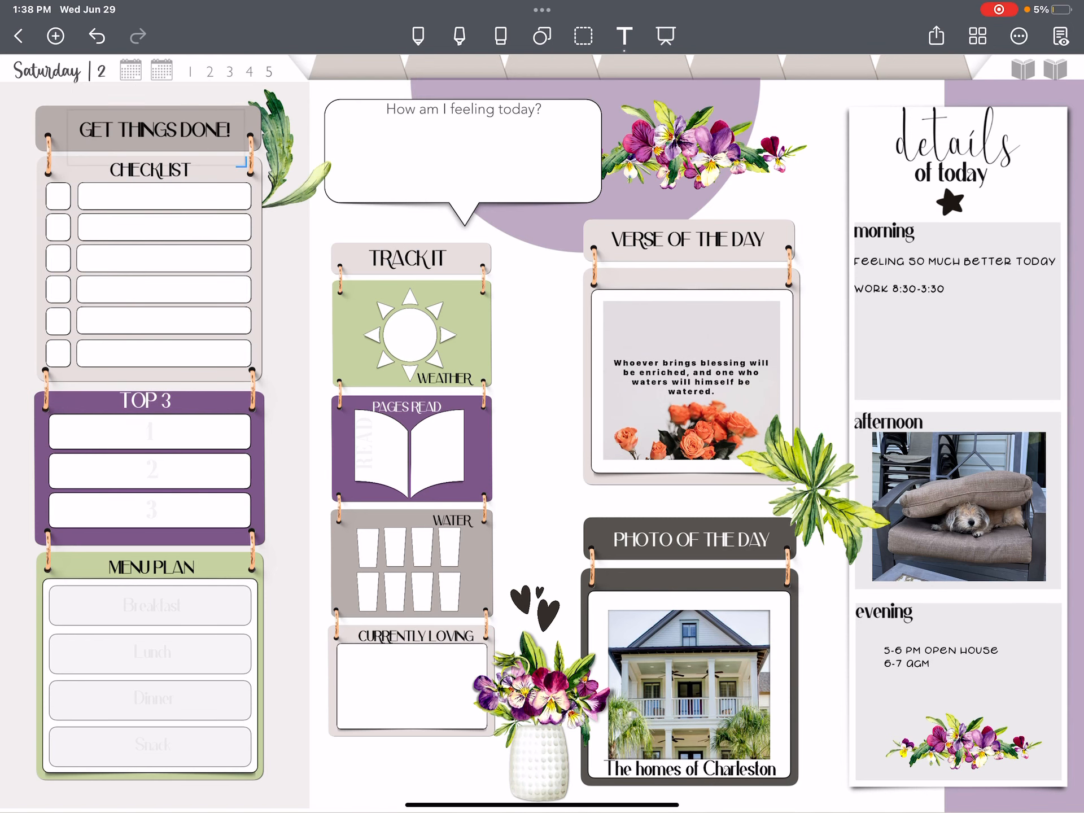
click(144, 130)
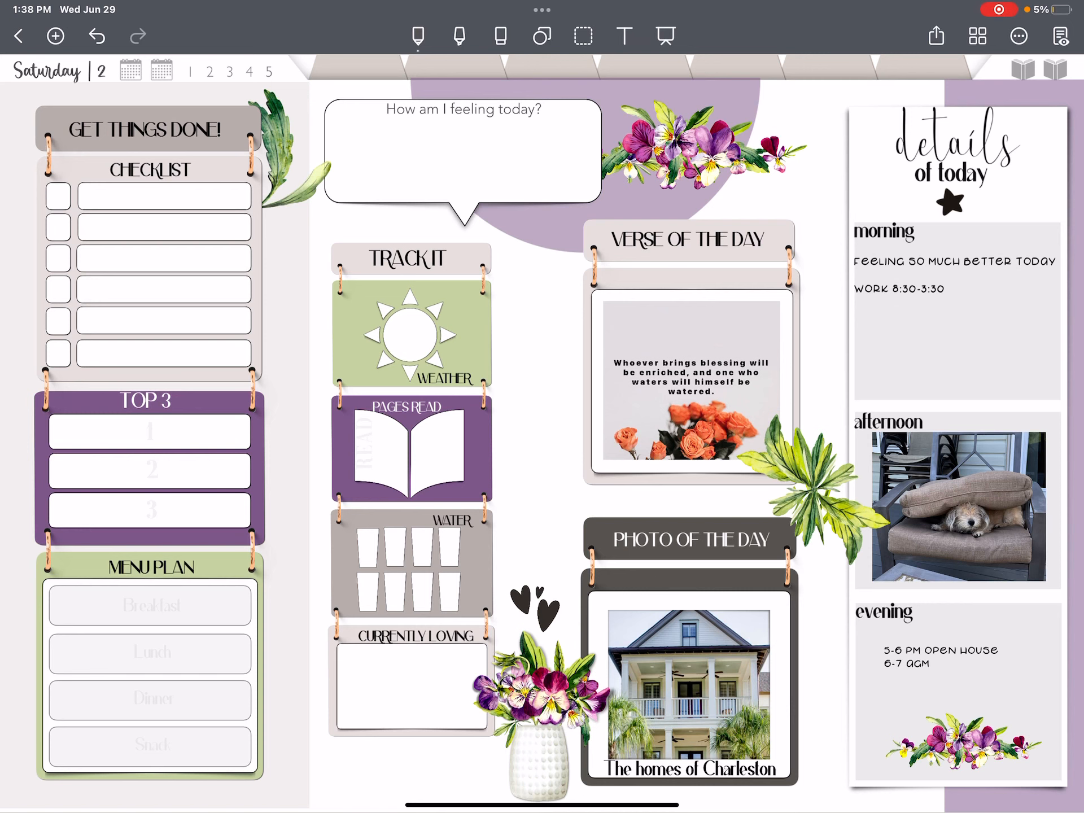
Select the Highlighter in Noteshelf's pen settings and bring up its colour options.
click(419, 33)
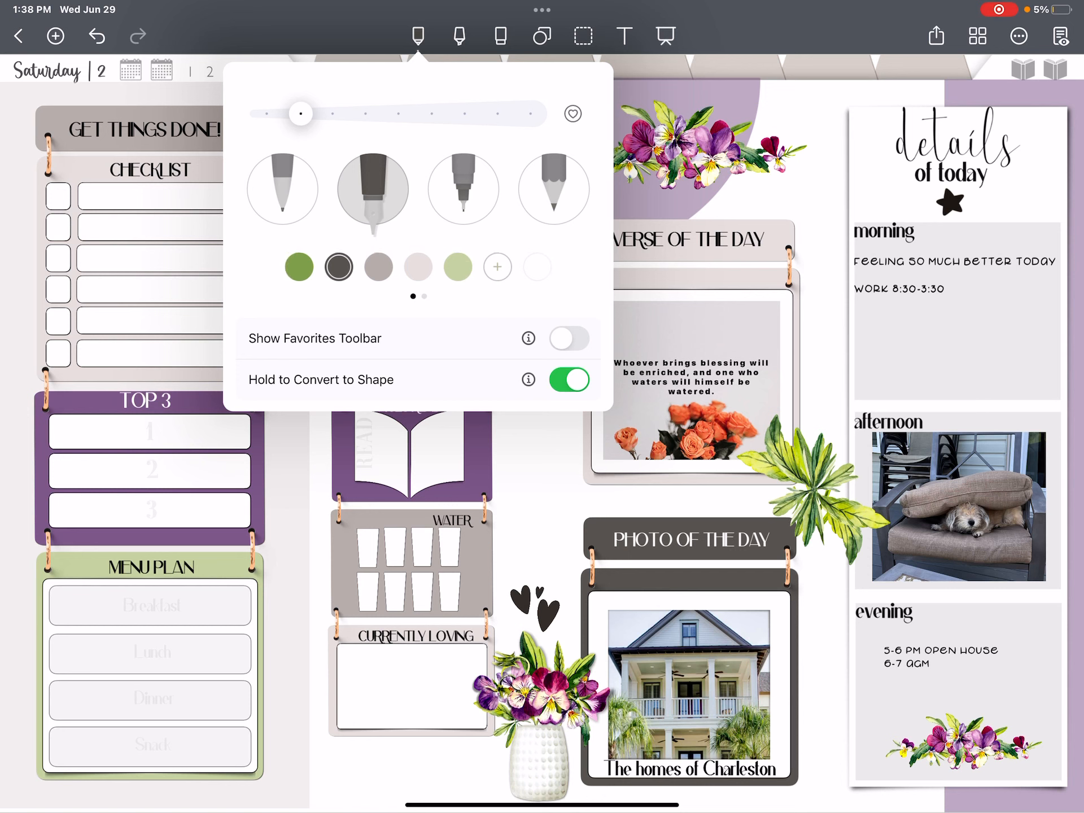
click(460, 35)
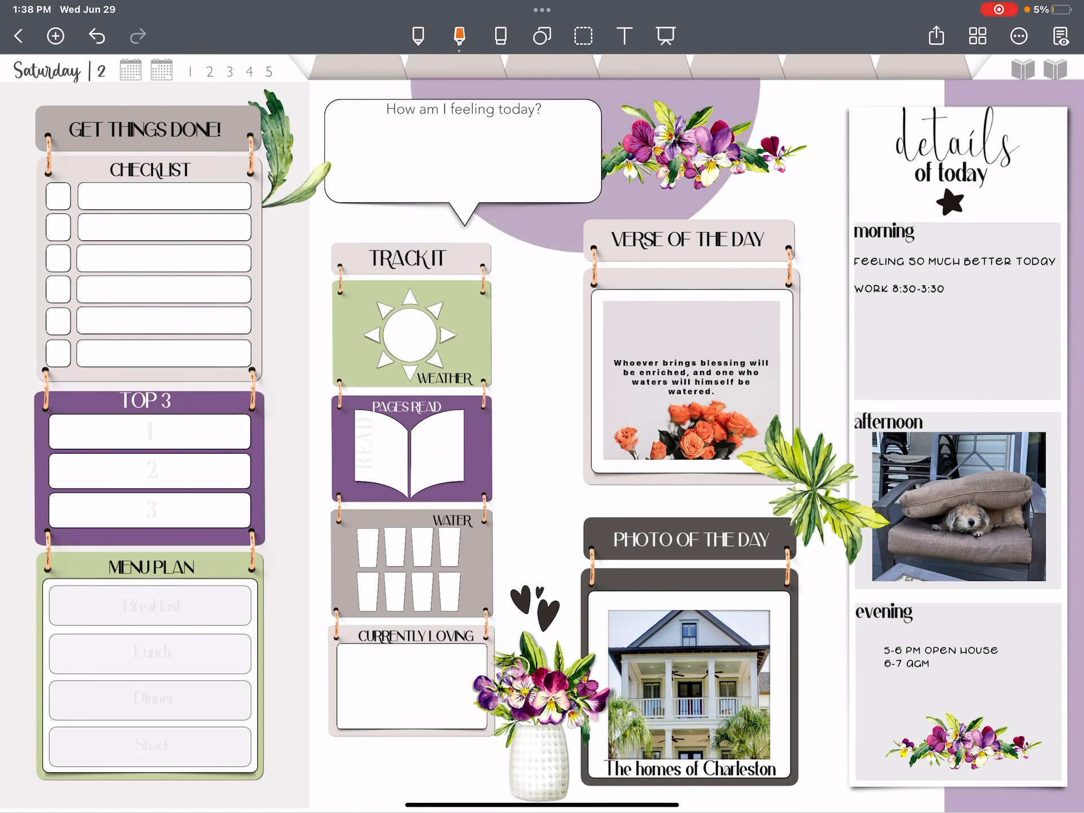
click(459, 35)
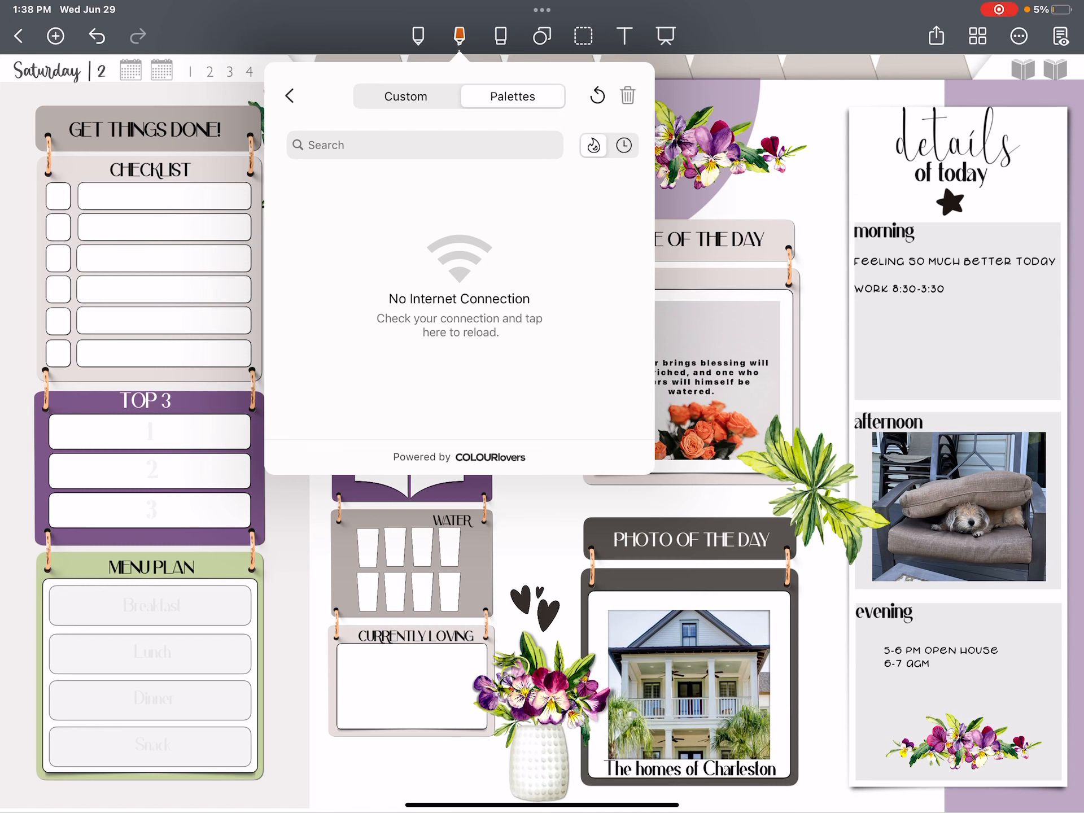
Search the online colour palettes for 'Watermelo' to find a watermelon palette.
click(402, 145)
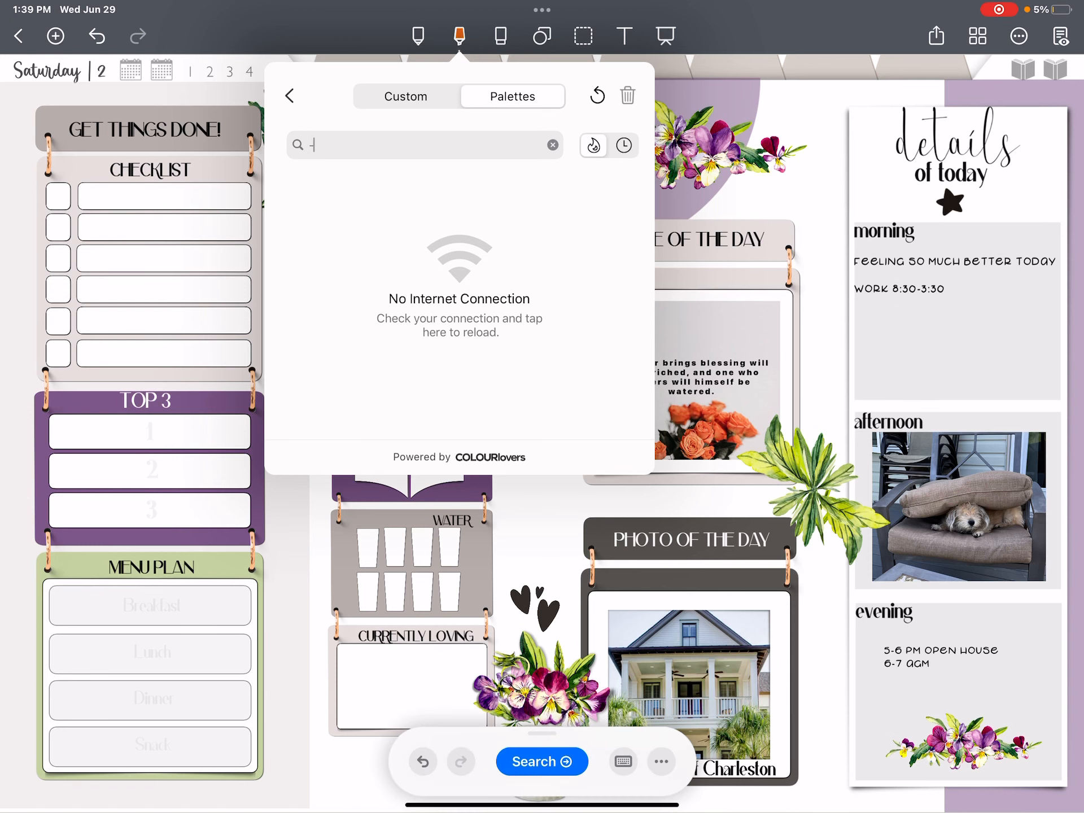
click(417, 145)
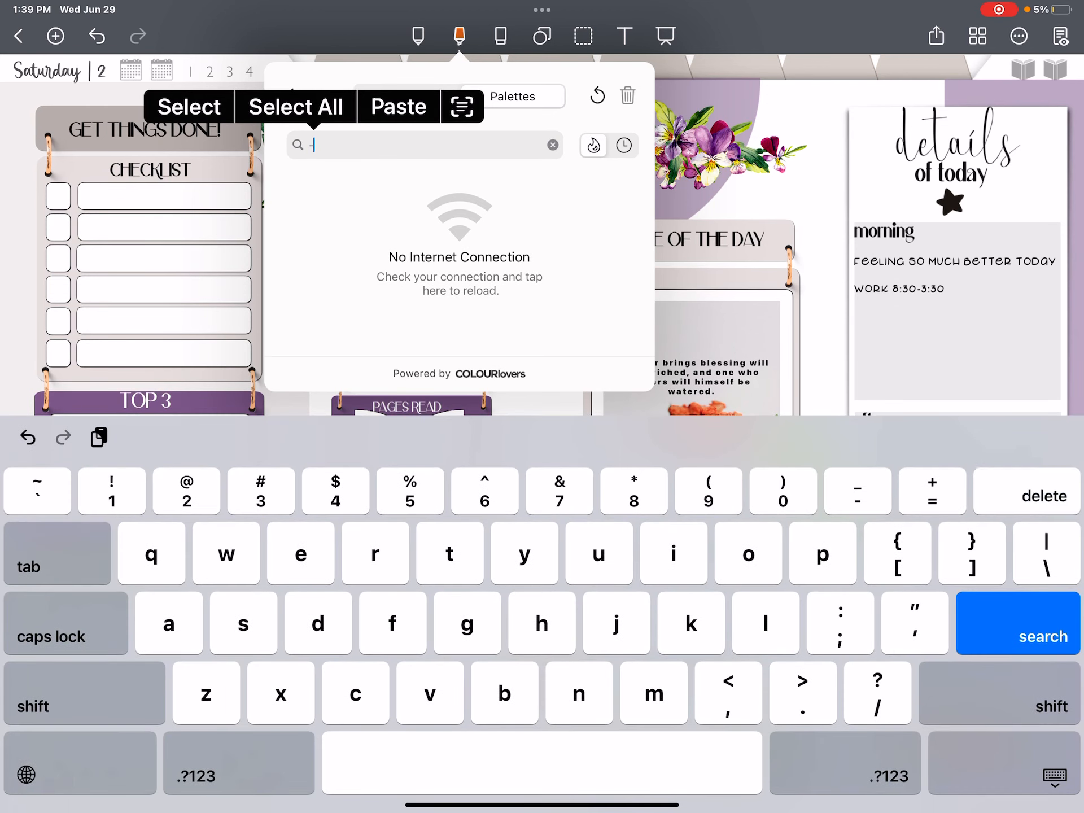
text(w)
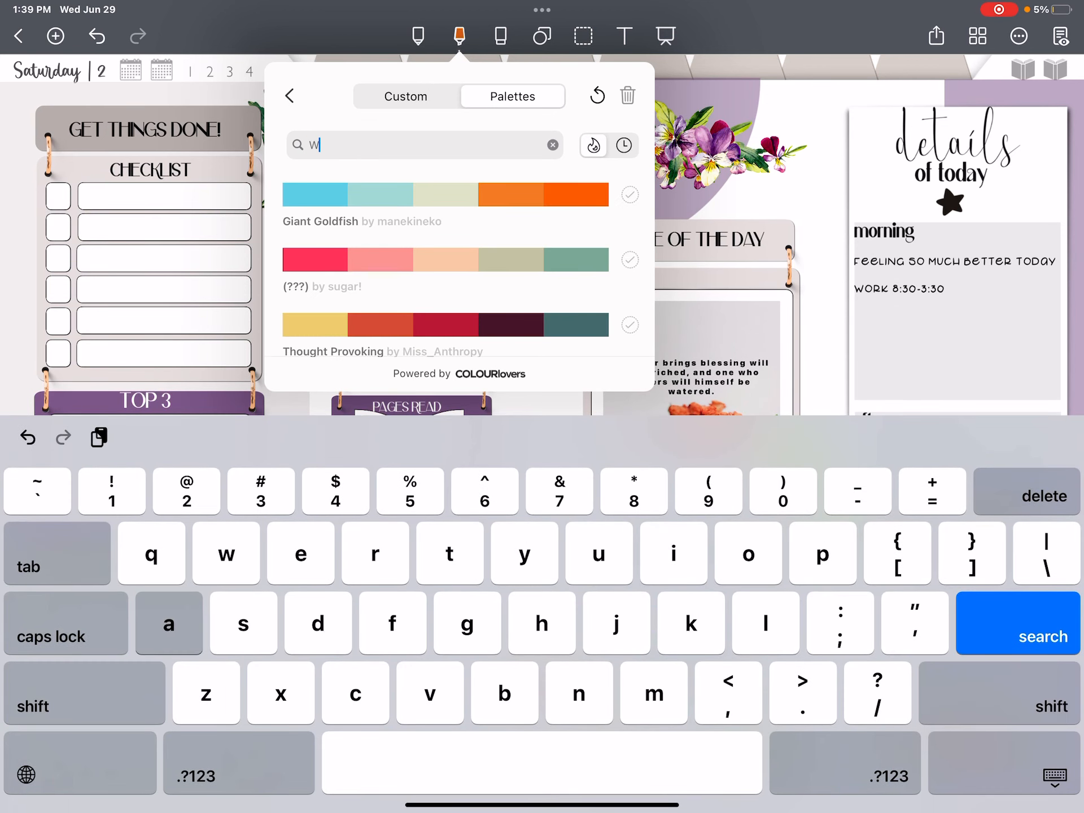
text(atermelo)
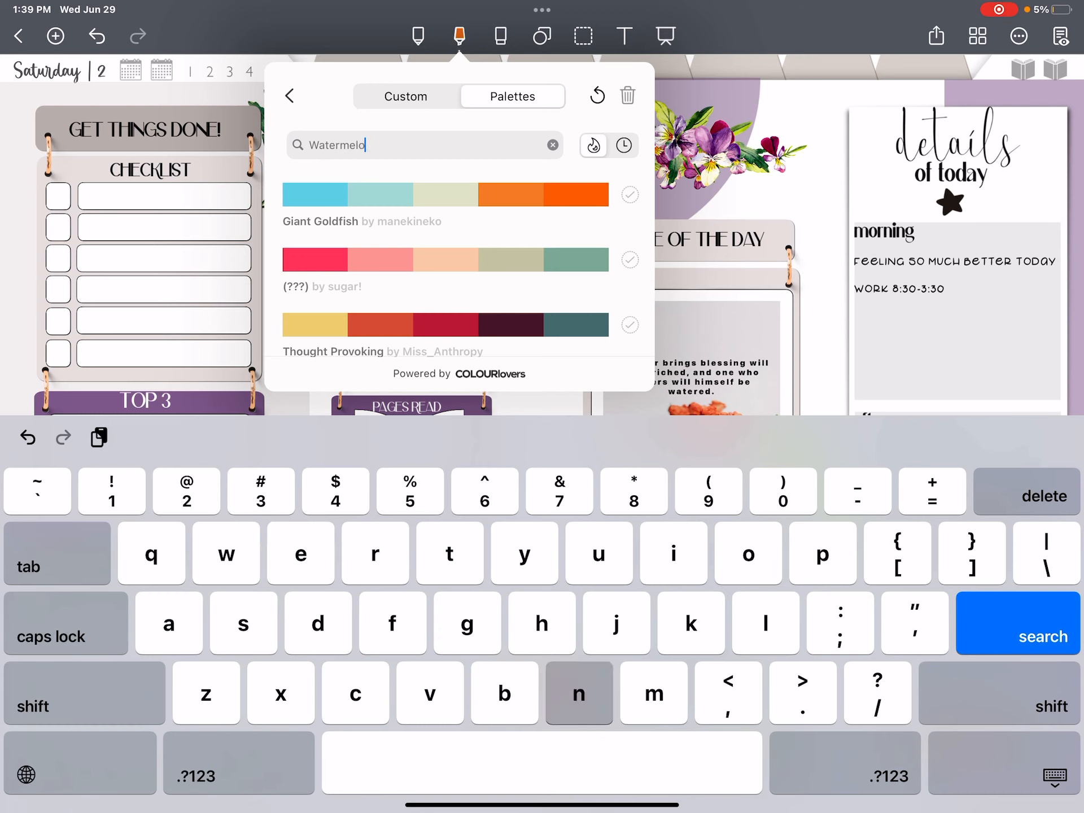